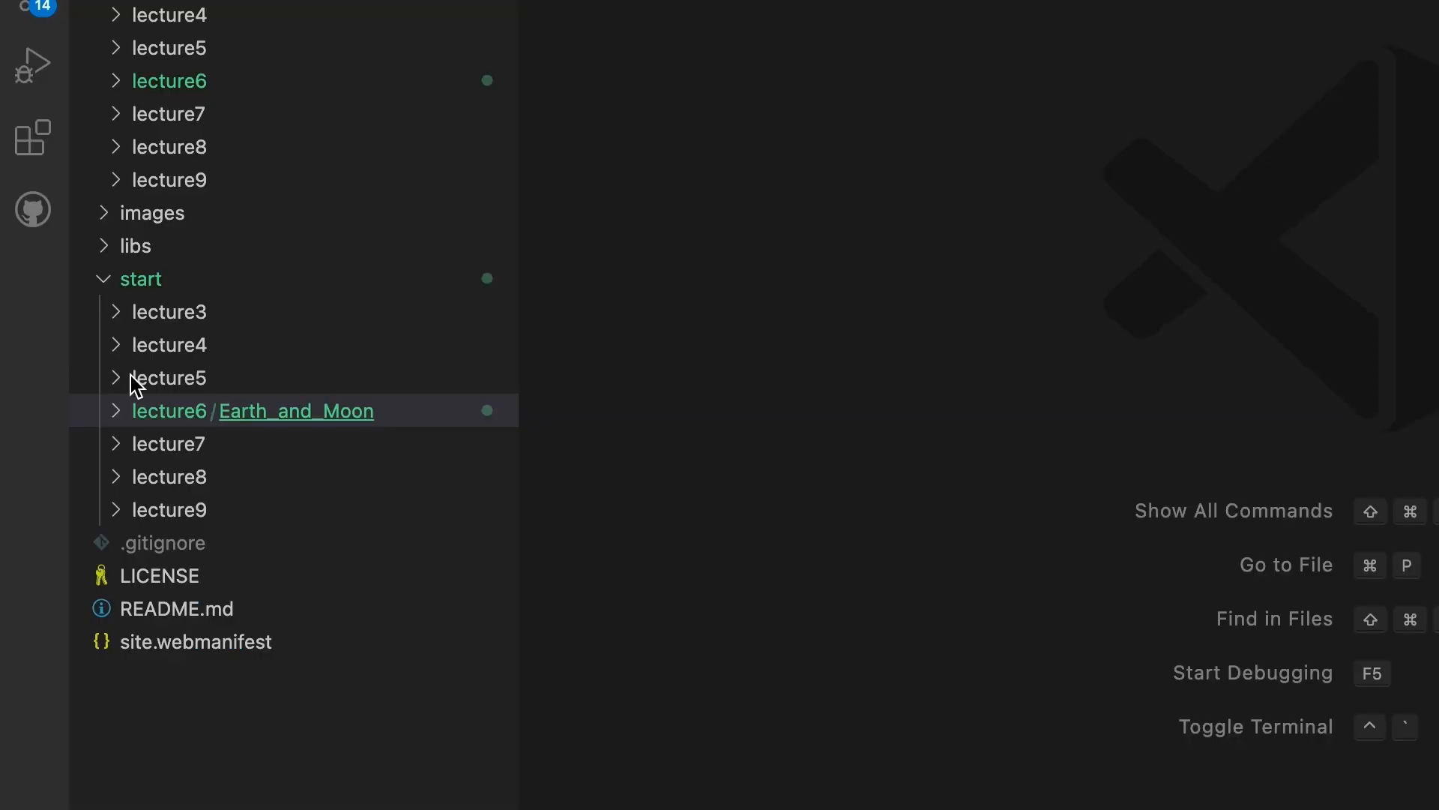
Expand start > lecture5 in the Explorer and load its app.js in the editor
{"action": "left_click", "coordinate": [169, 377]}
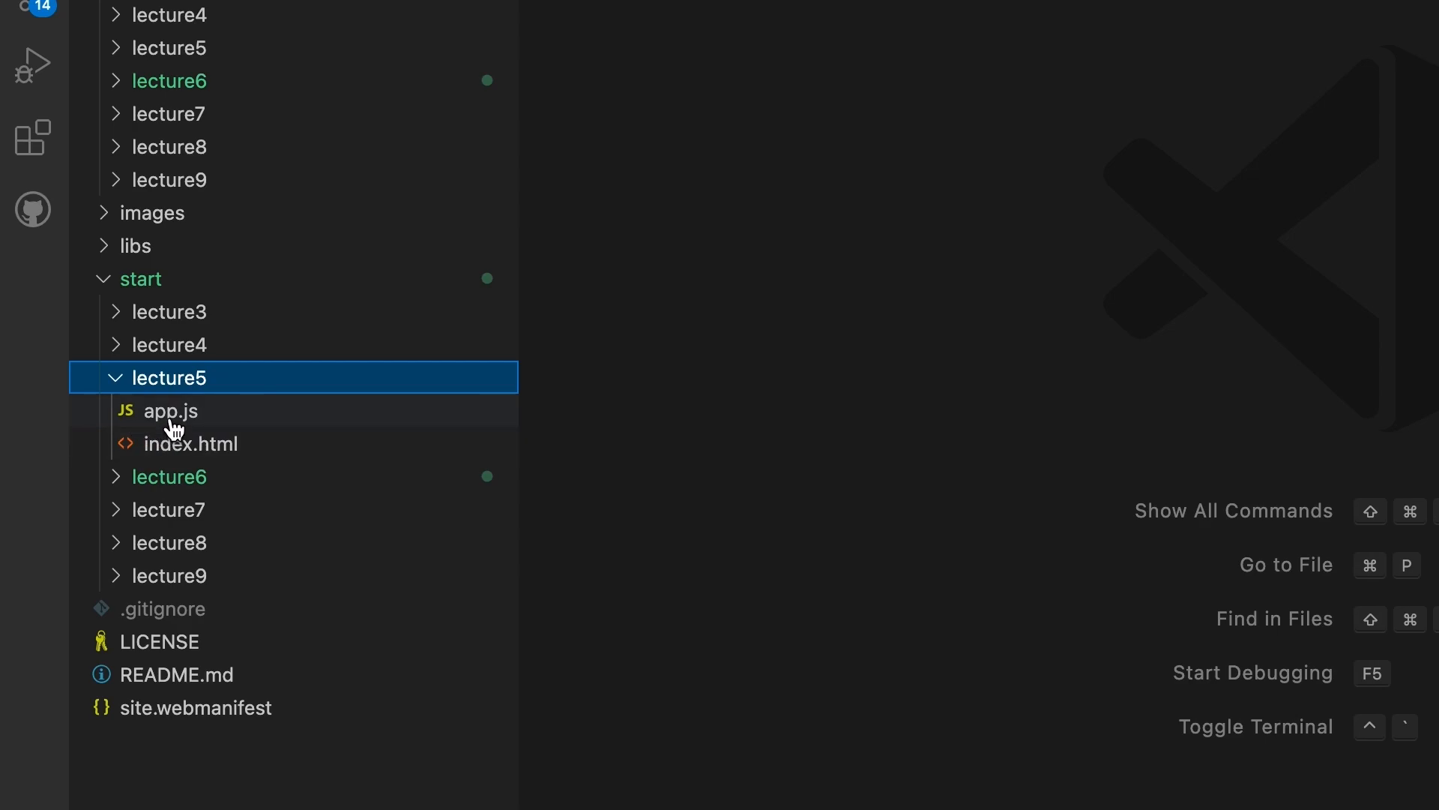
{"action": "left_click", "coordinate": [171, 411]}
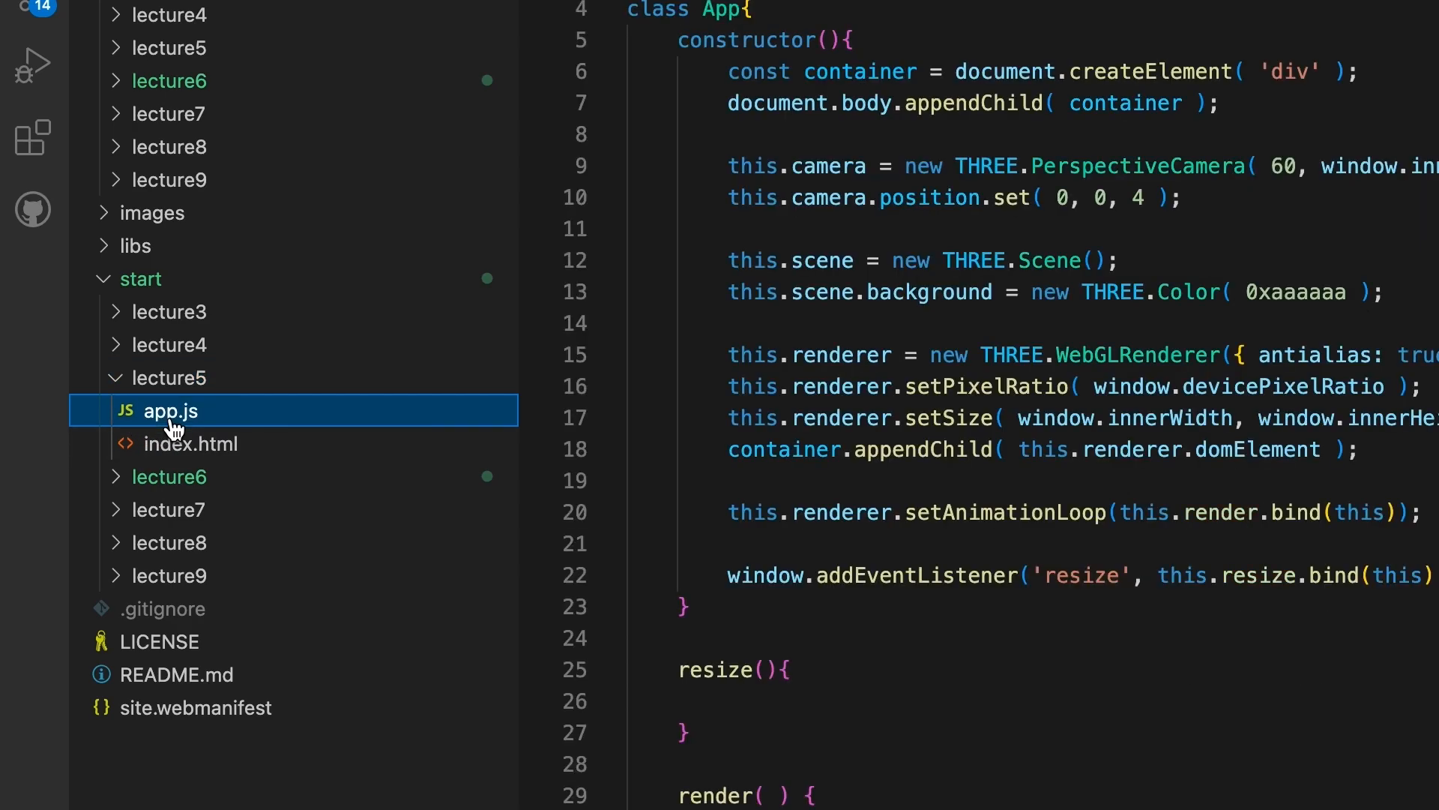
{"action": "mouse_move", "coordinate": [837, 476]}
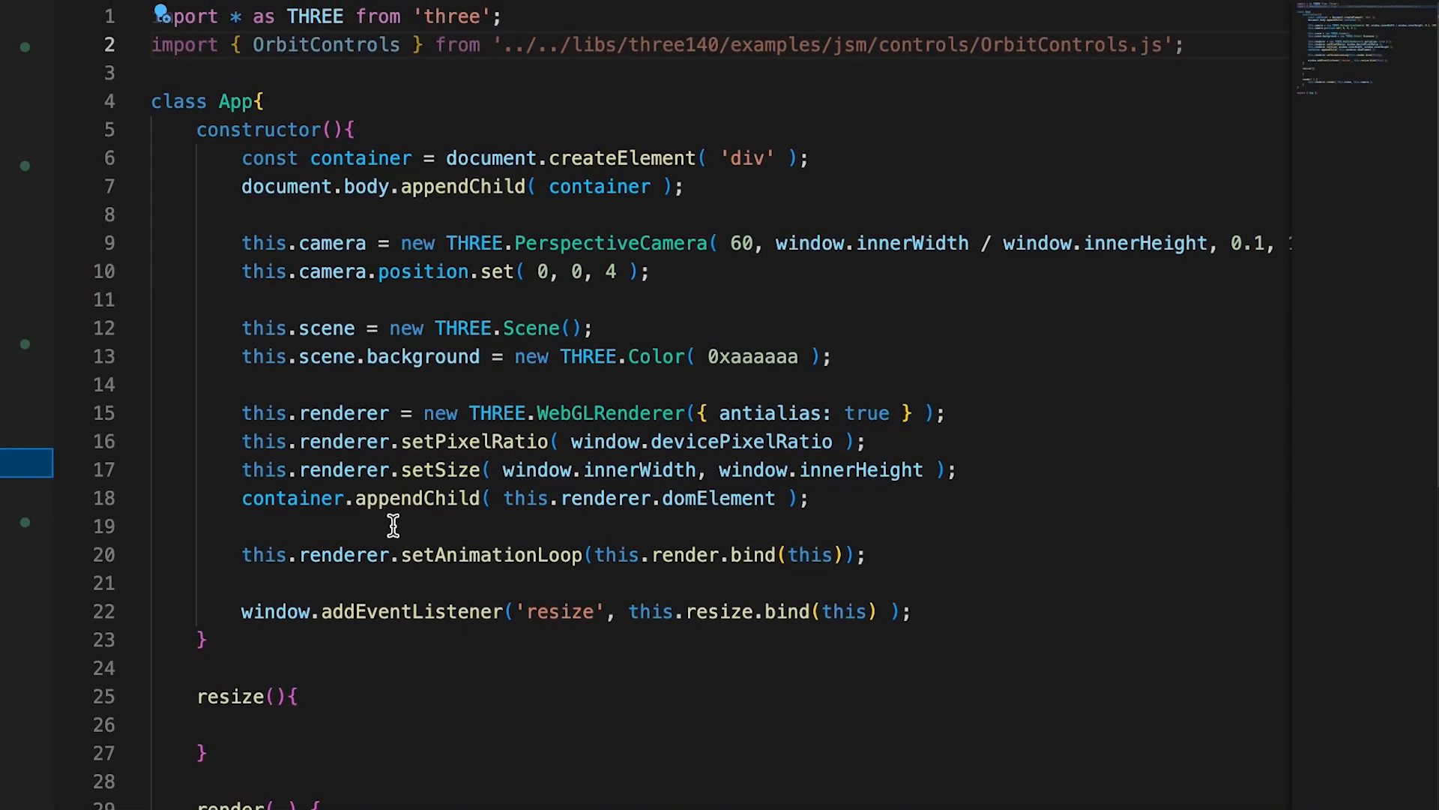
Declare const geometry = new THREE.BoxGeometry() and a MeshStandardMaterial with color 0xFF0000
{"action": "type", "text": "const geometry"}
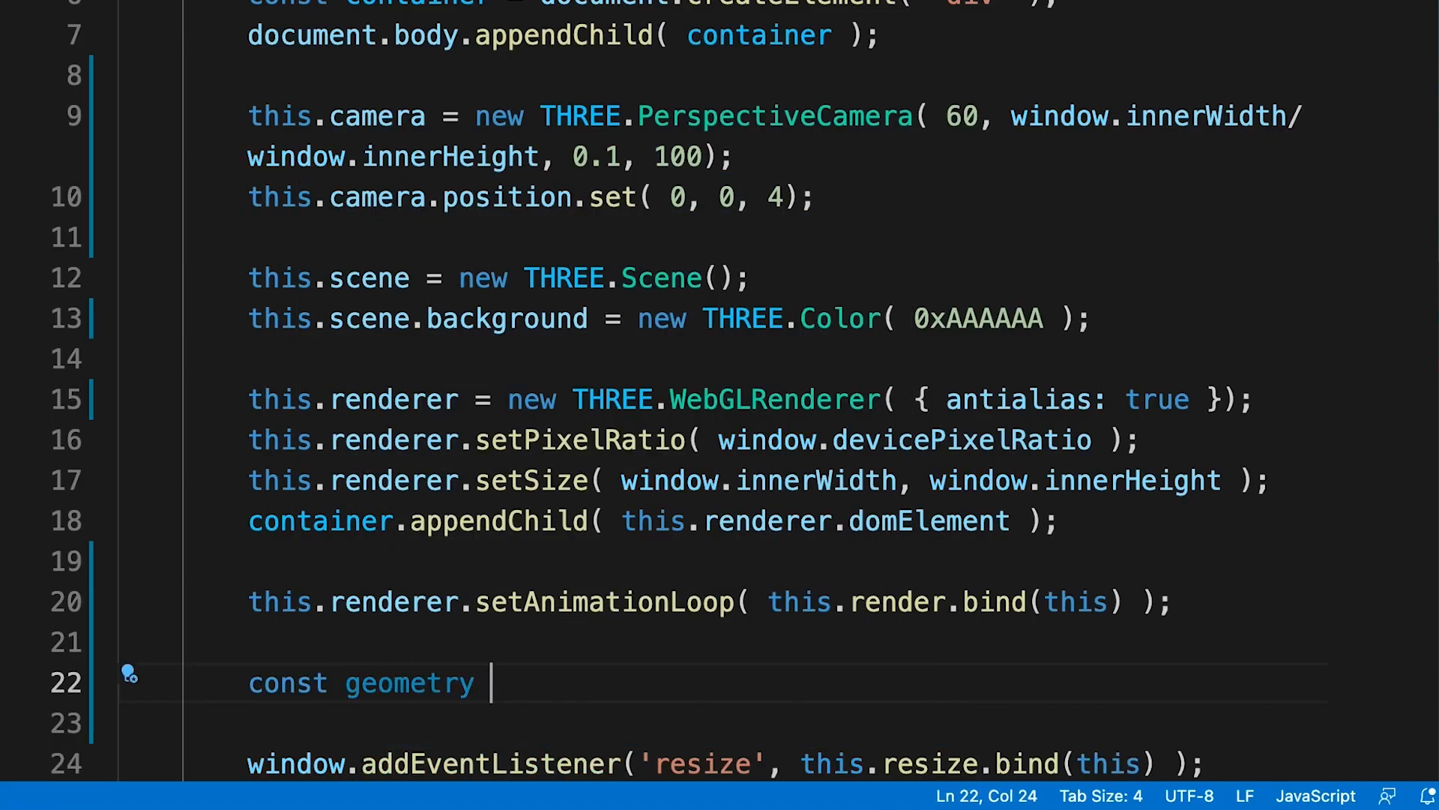
{"action": "type", "text": "= new THREE.BoxGeometry();"}
{"action": "left_click", "coordinate": [753, 723]}
{"action": "type", "text": "const material = new THREE.MeshStandardMaterial( { color: "}
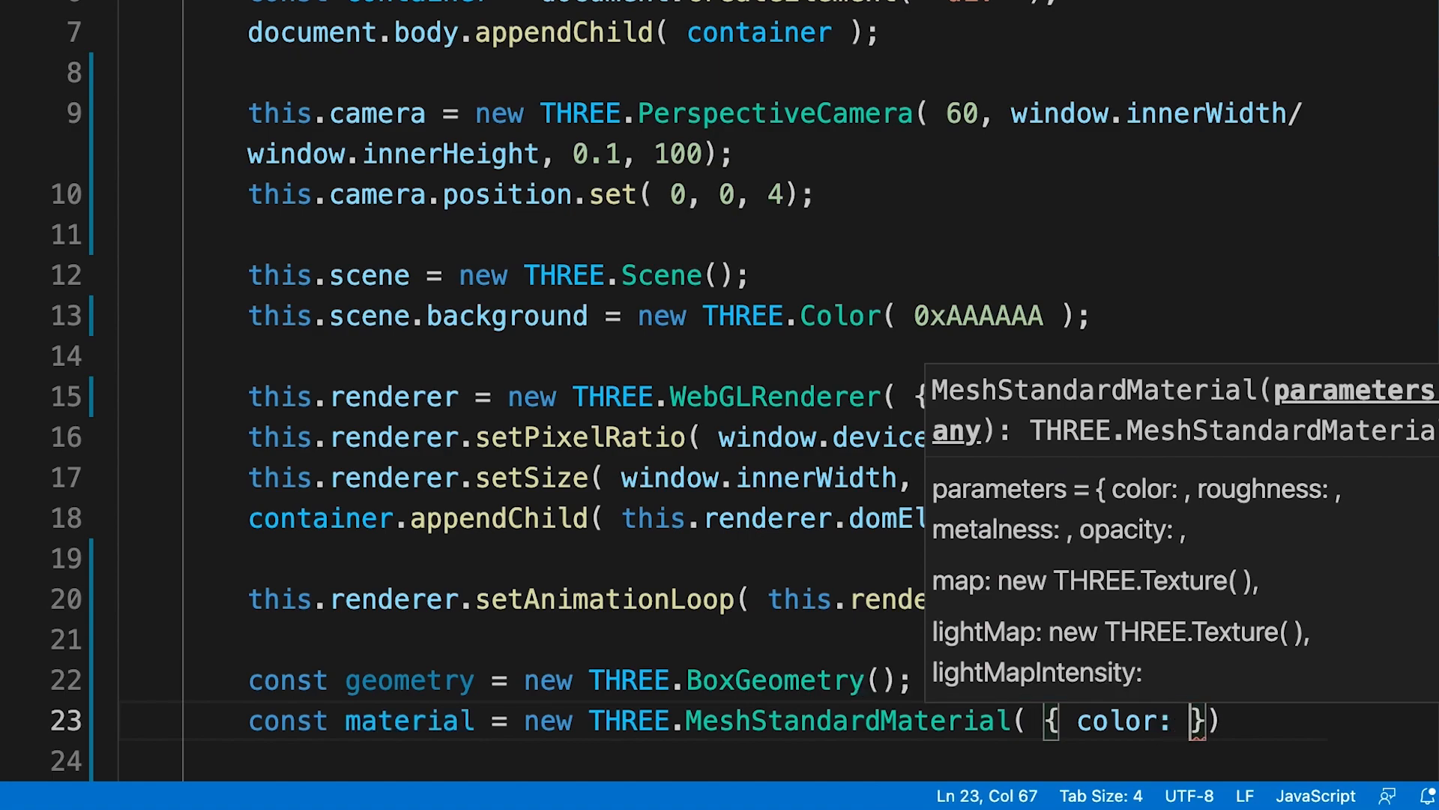
{"action": "type", "text": "0xFF0000"}
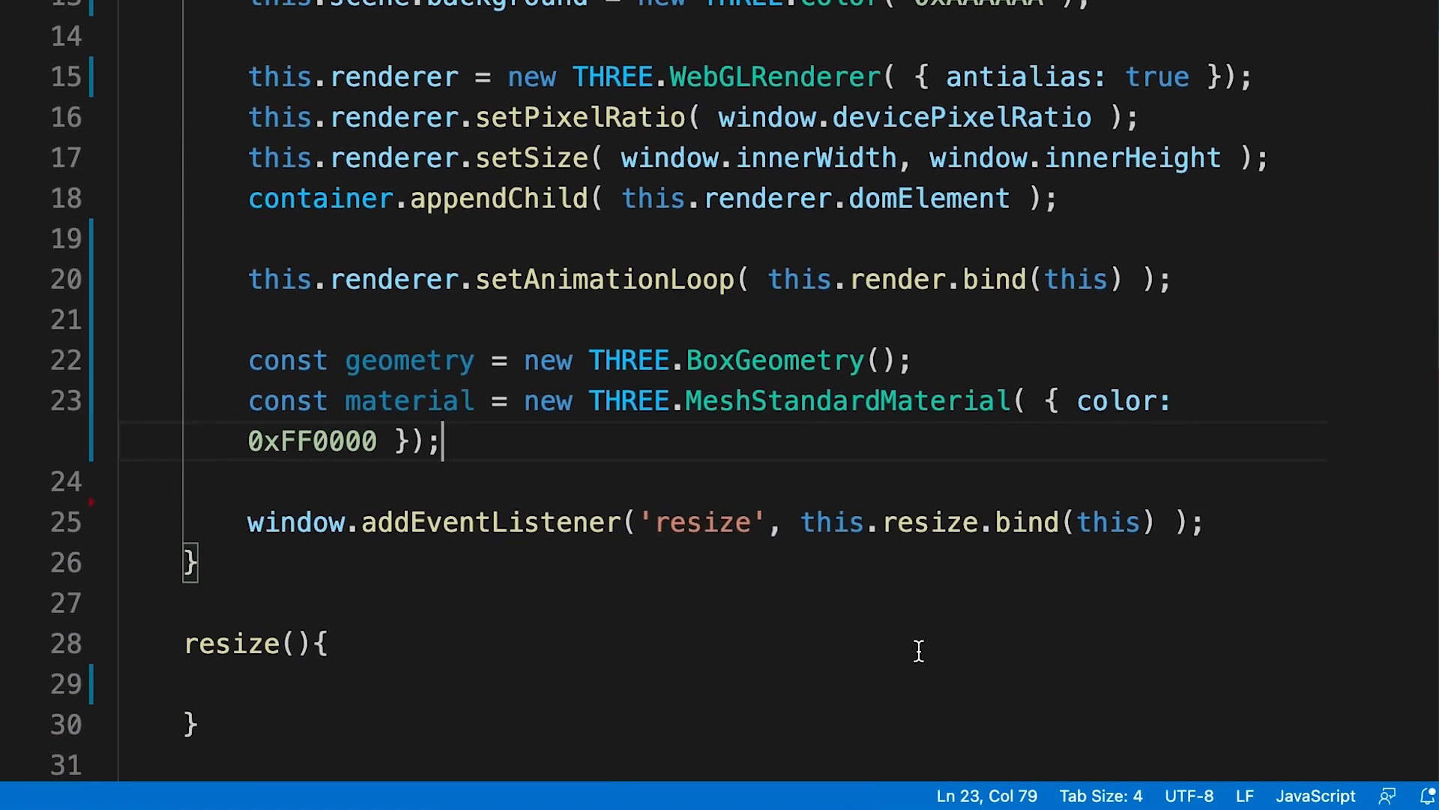
Assign this.mesh = new THREE.Mesh(geometry, material) and begin this.scene.add( this
{"action": "type", "text": "this.mesj"}
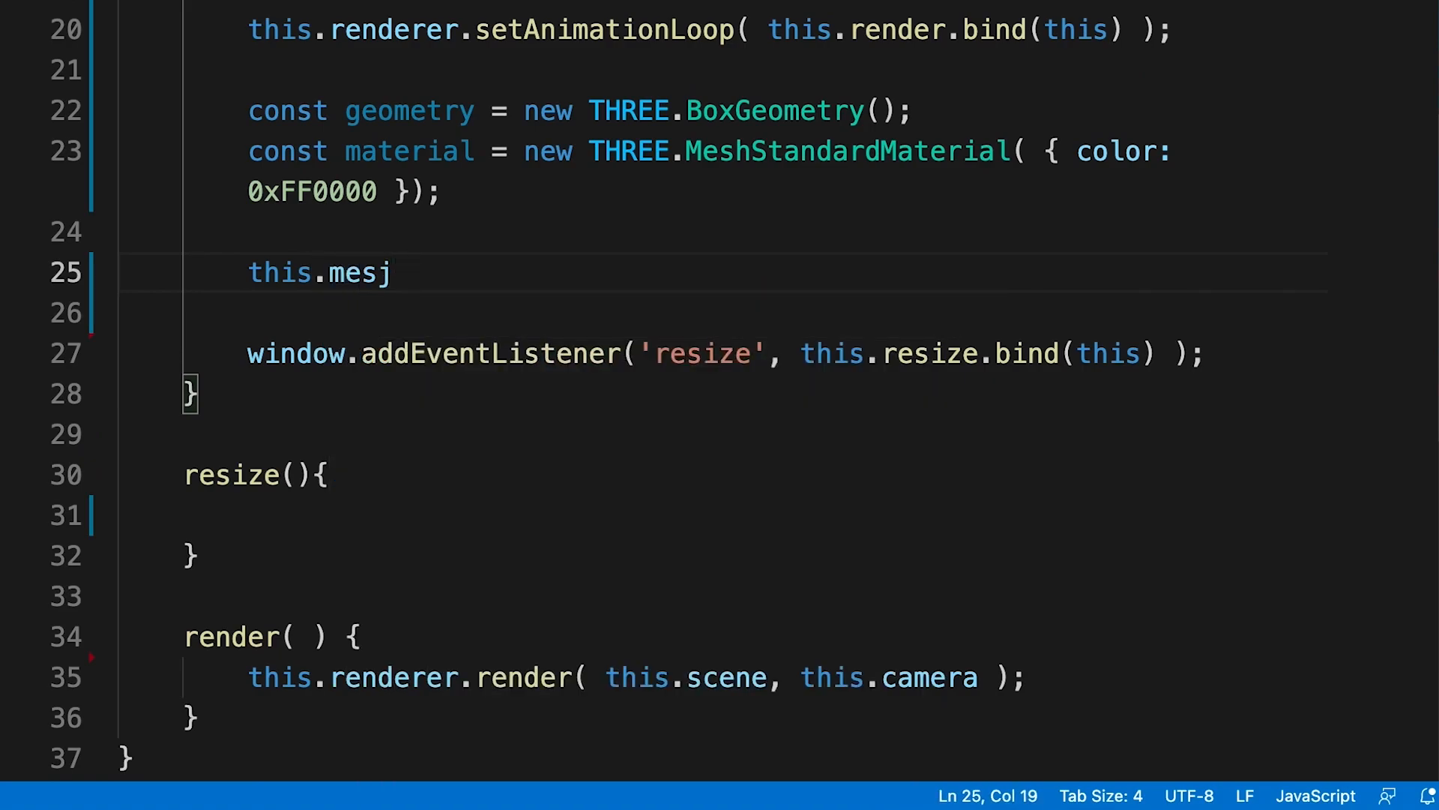
{"action": "type", "text": "= new THREE.Mesh( geometry, material );"}
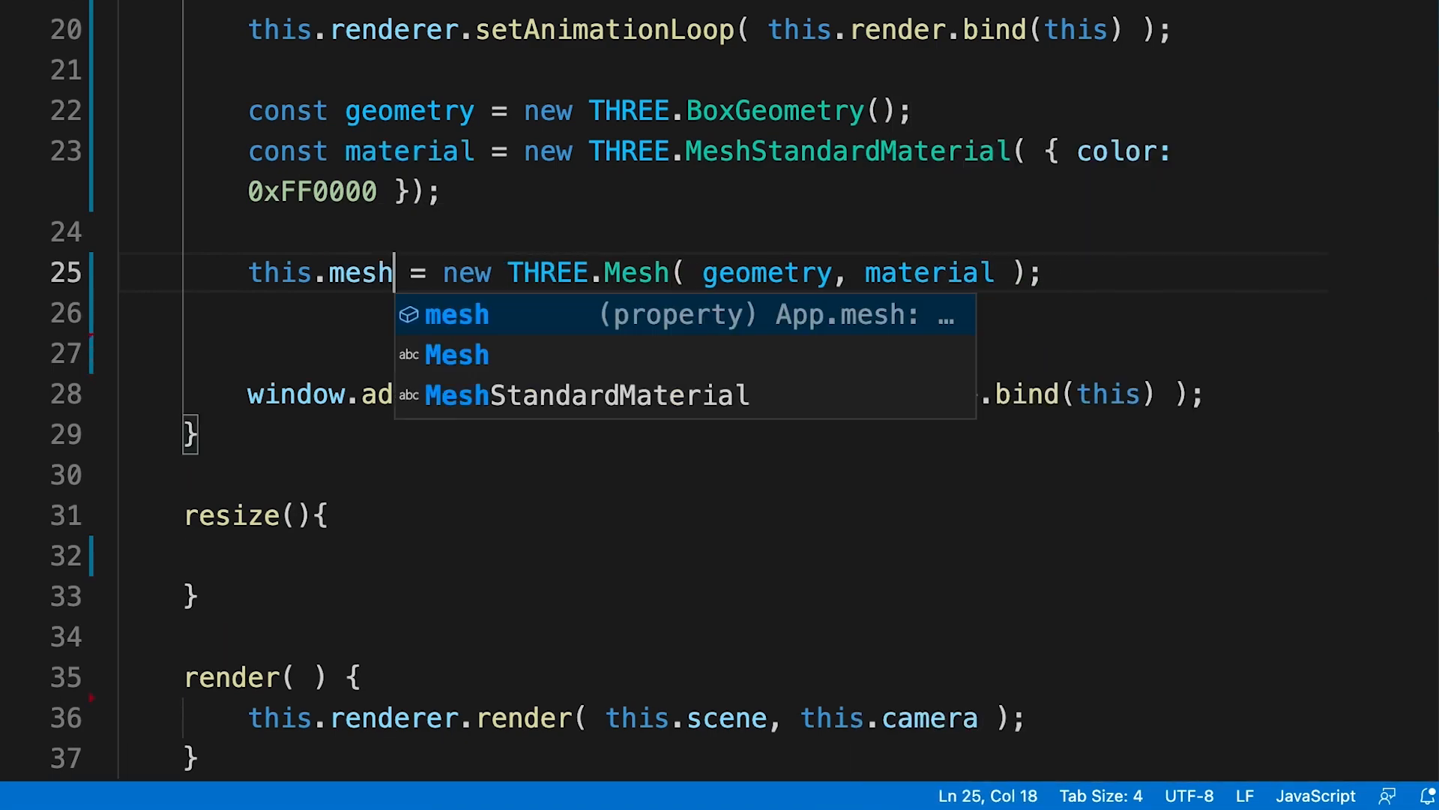
{"action": "type", "text": "this.scene"}
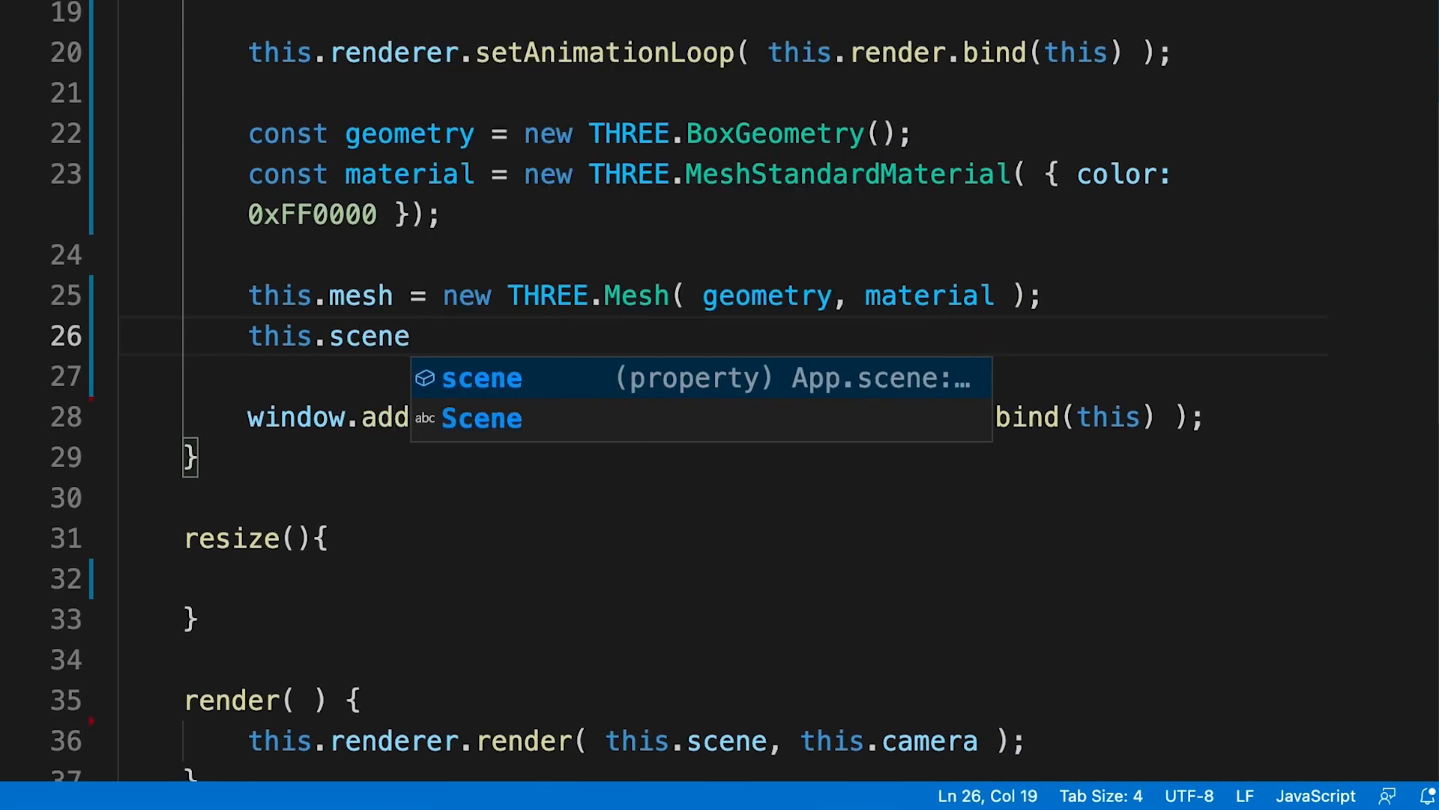
{"action": "type", "text": ".add( this."}
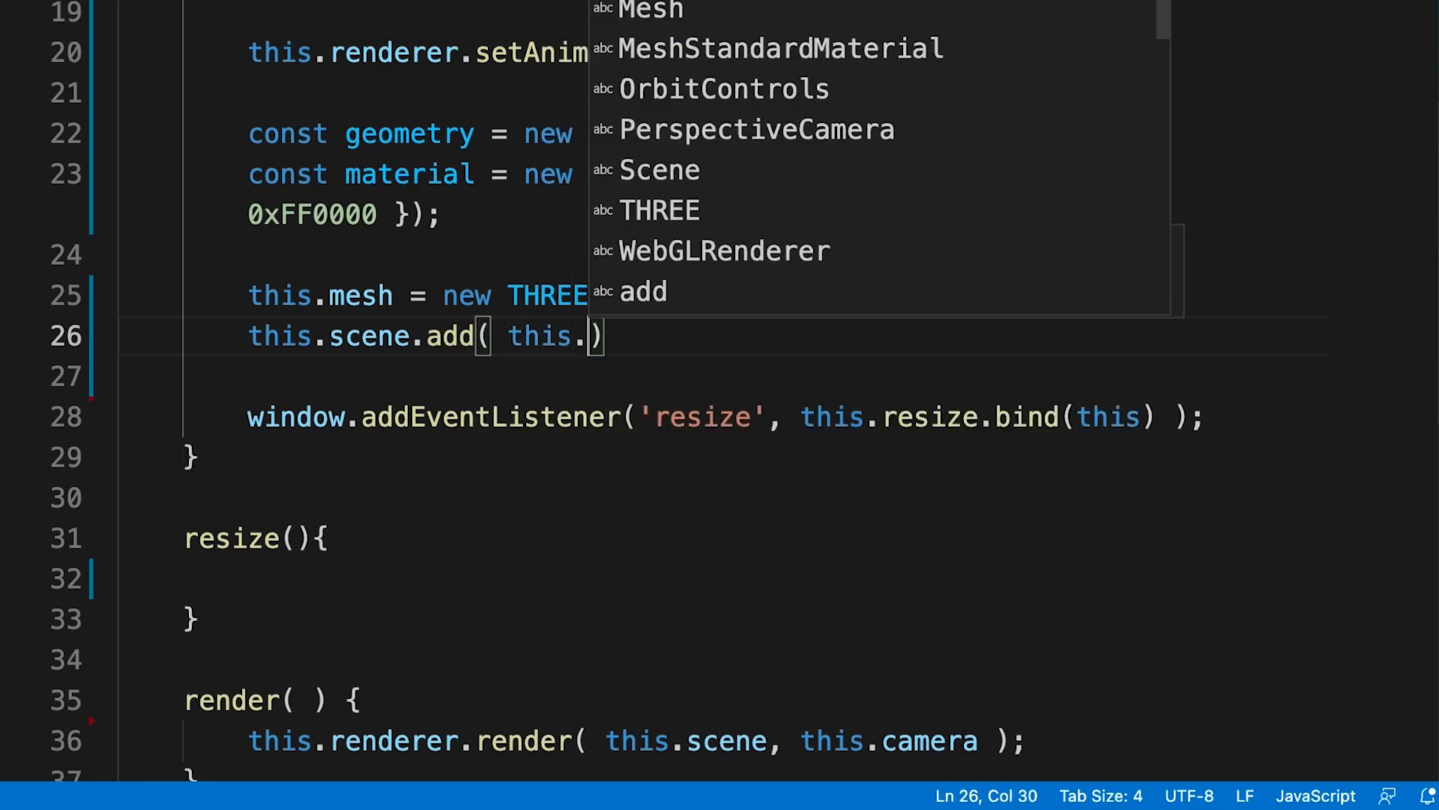
After glancing at index.html, add this.mesh.rotateY( 0.01 ) inside render()
{"action": "left_click", "coordinate": [193, 444]}
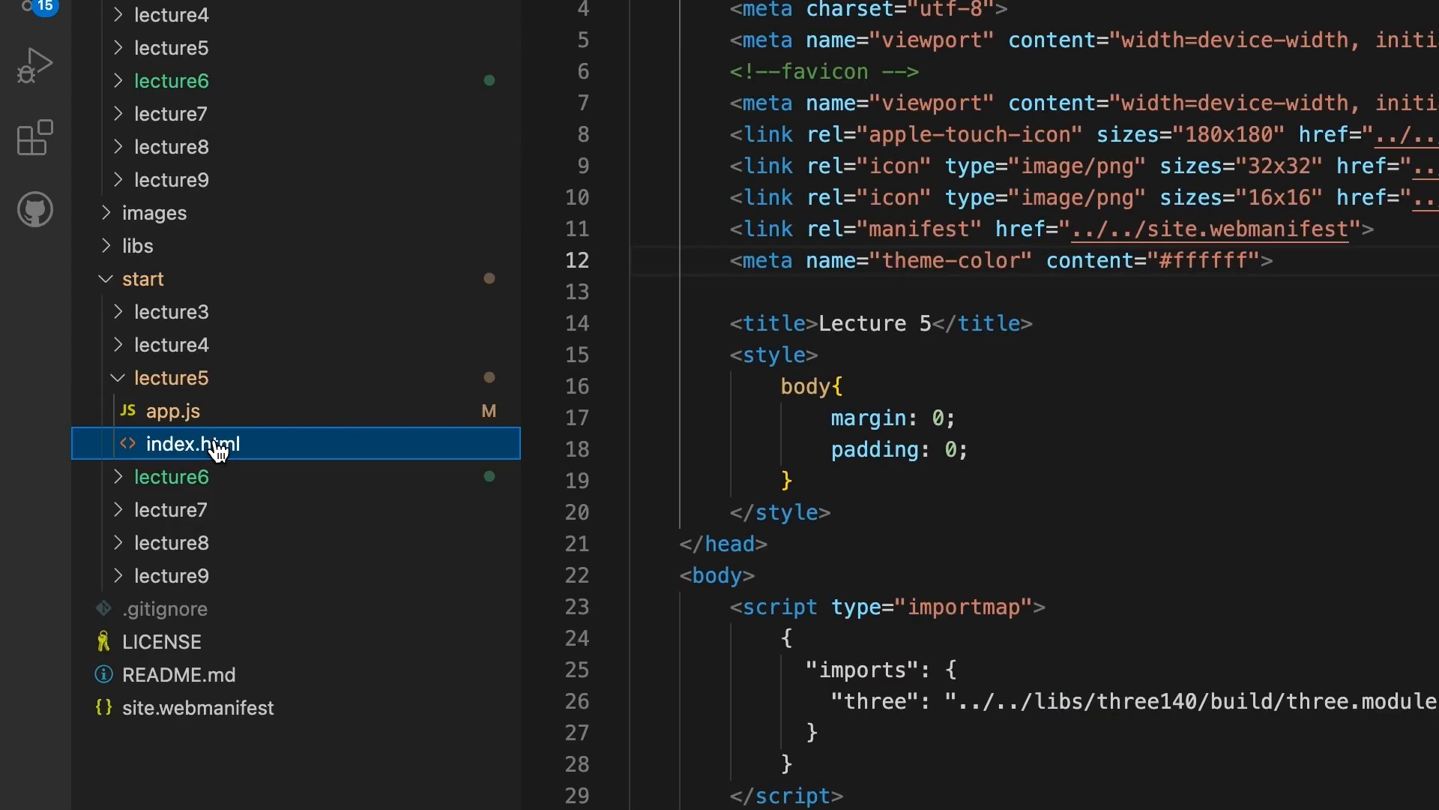
{"action": "left_click", "coordinate": [171, 410]}
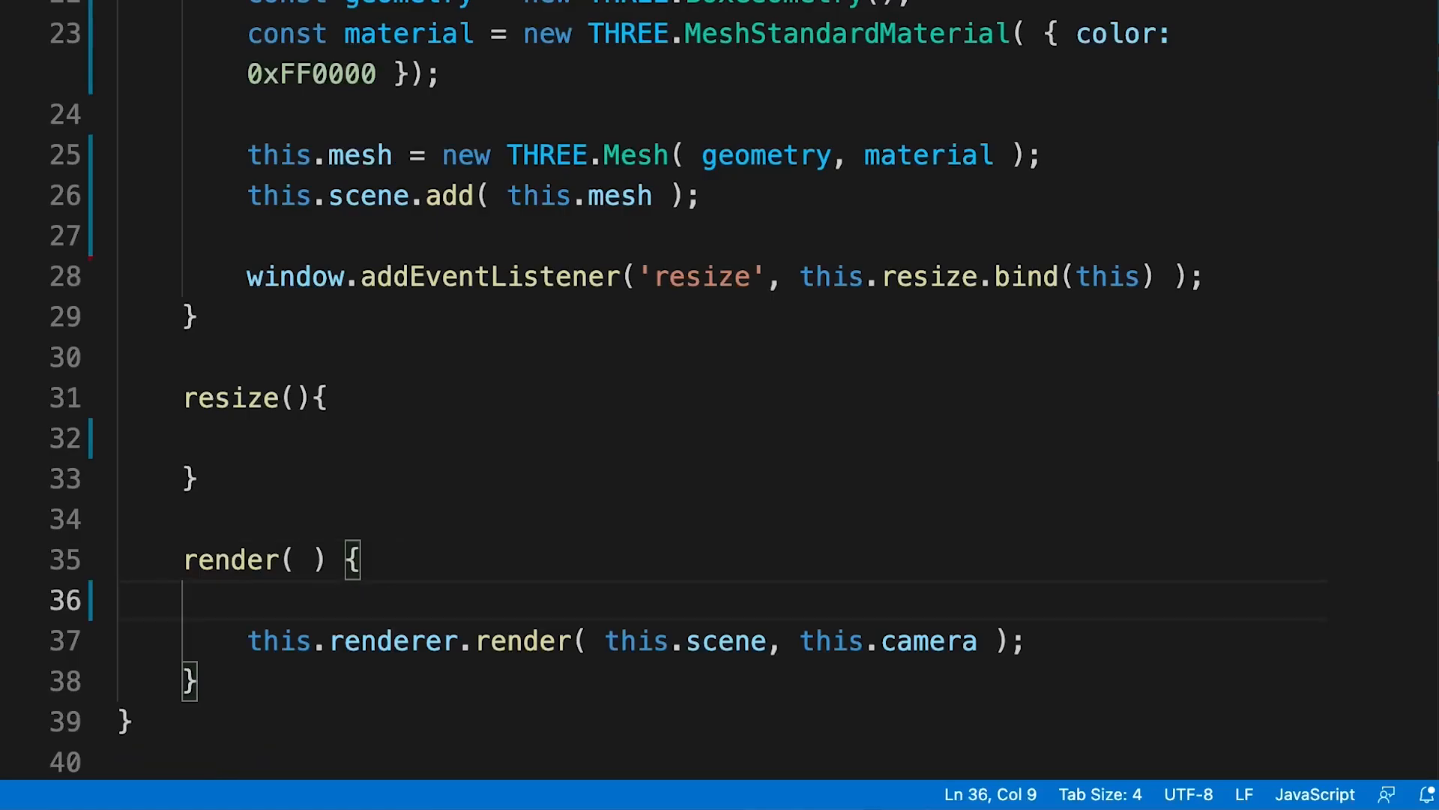
{"action": "type", "text": "this.mesh.rotateY( 0.01 );"}
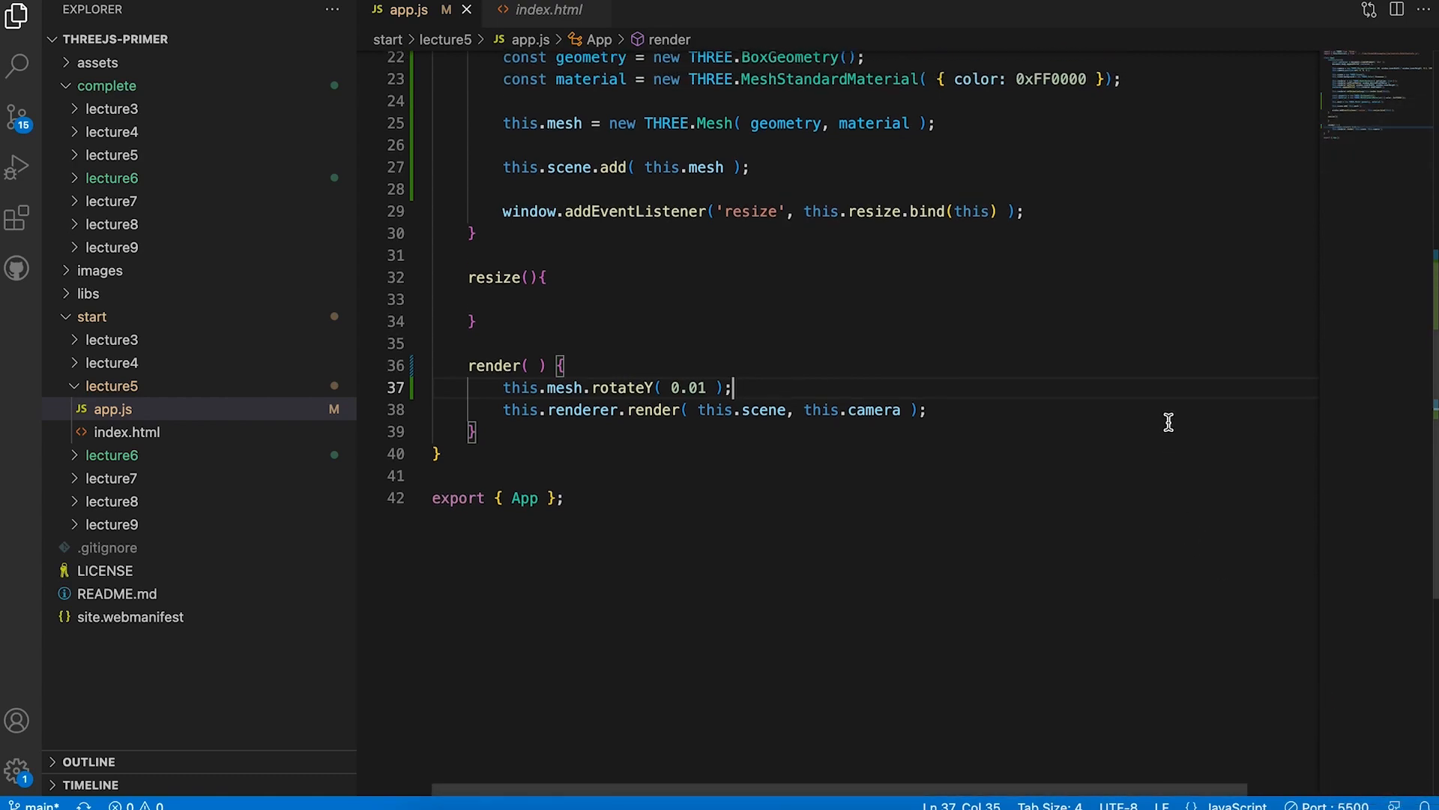
Create a HemisphereLight with colors 0xFFFFFF, 0xBBBBFF and intensity 0.3
{"action": "scroll", "scroll_direction": "up", "scroll_amount": 3}
{"action": "type", "text": "const ambient"}
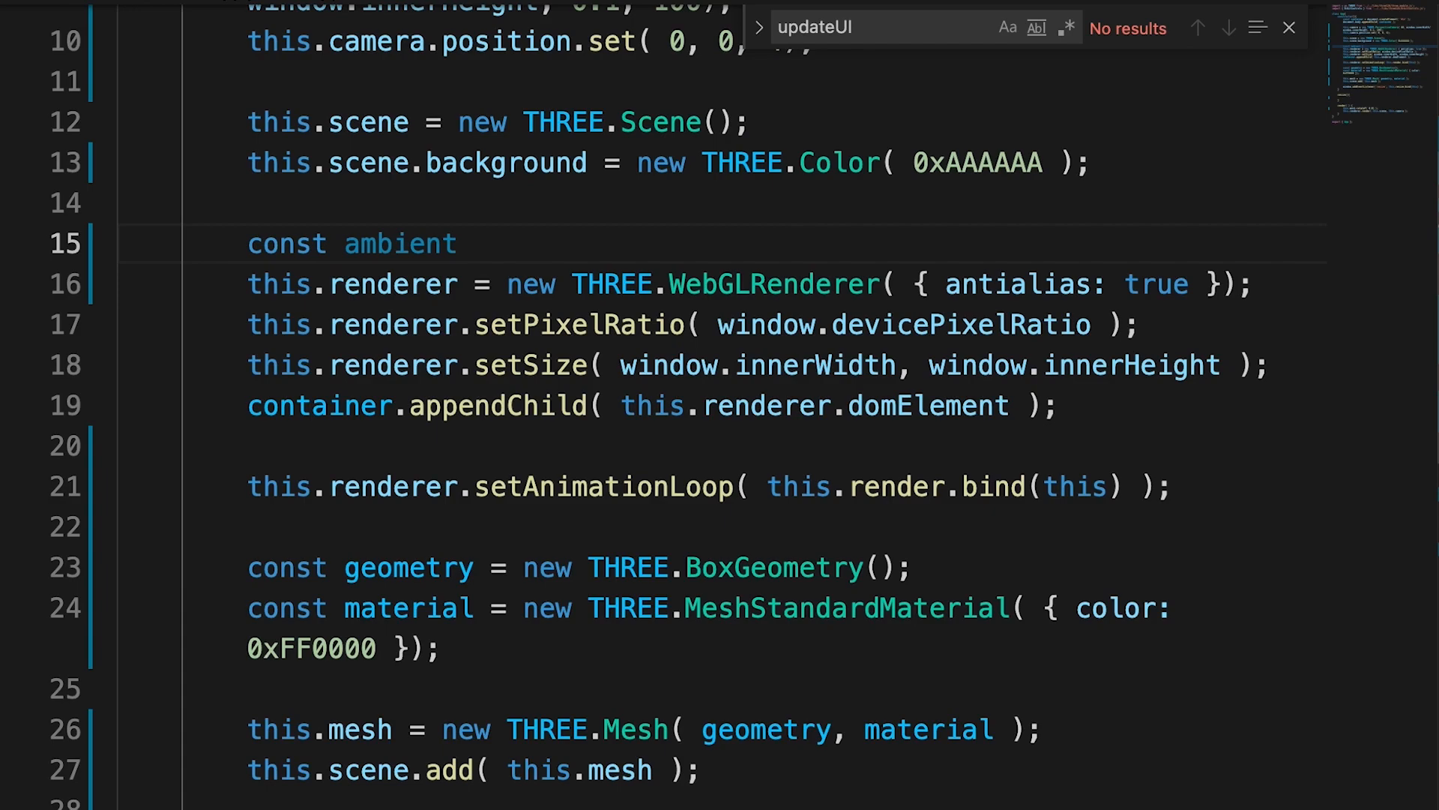
{"action": "type", "text": "= new THREE.HemisphereLight( 0x"}
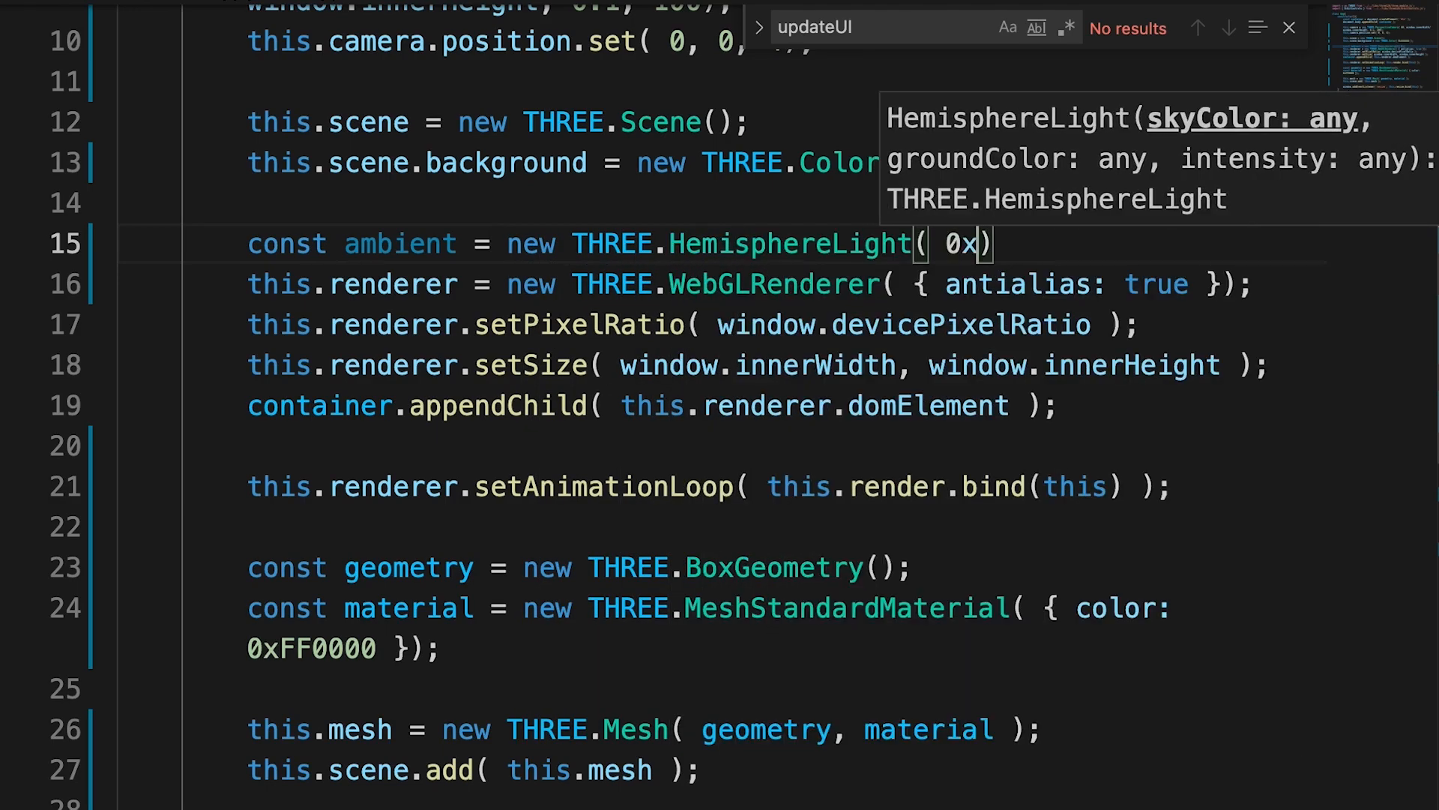
{"action": "type", "text": "FFFFFF,"}
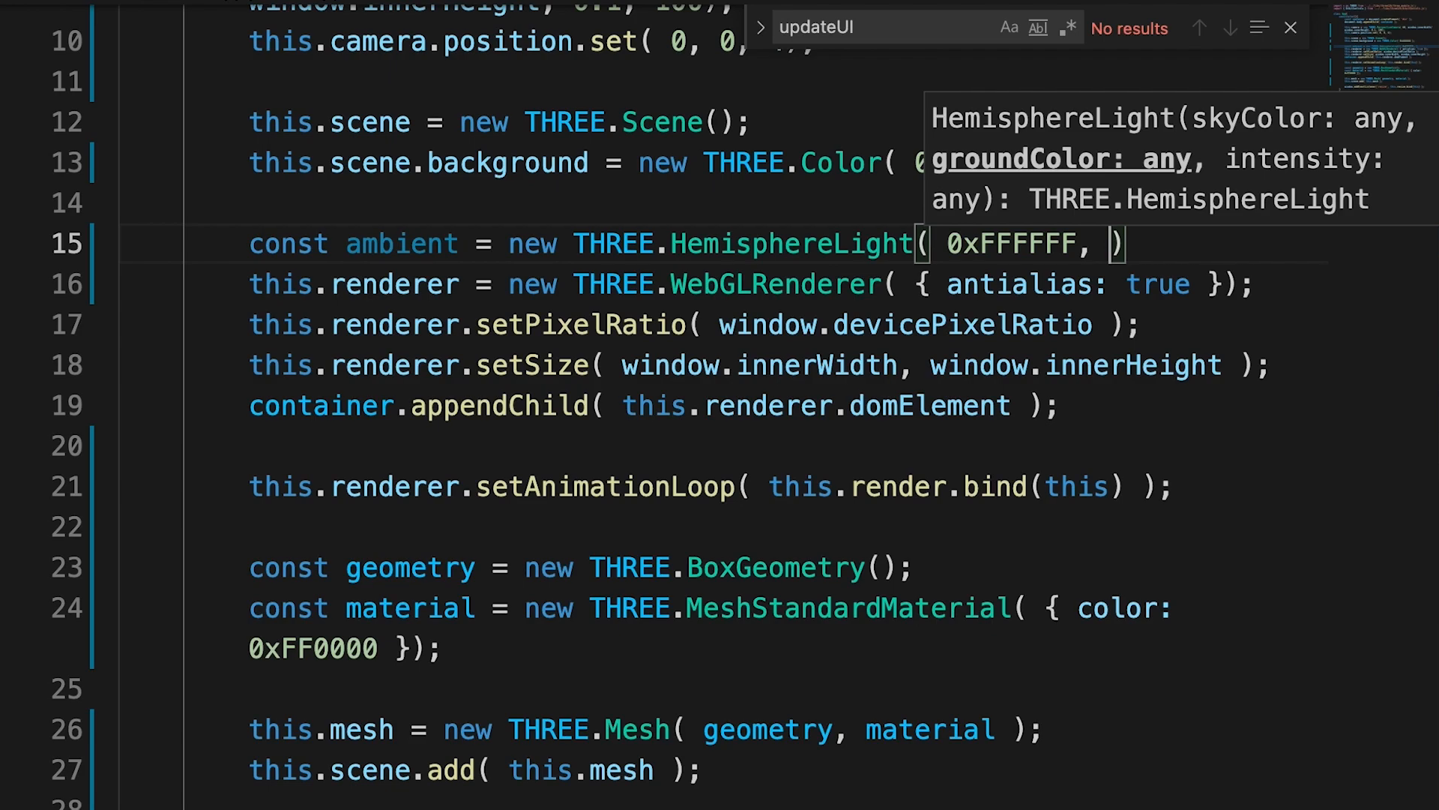
{"action": "type", "text": "0xBBBBFF"}
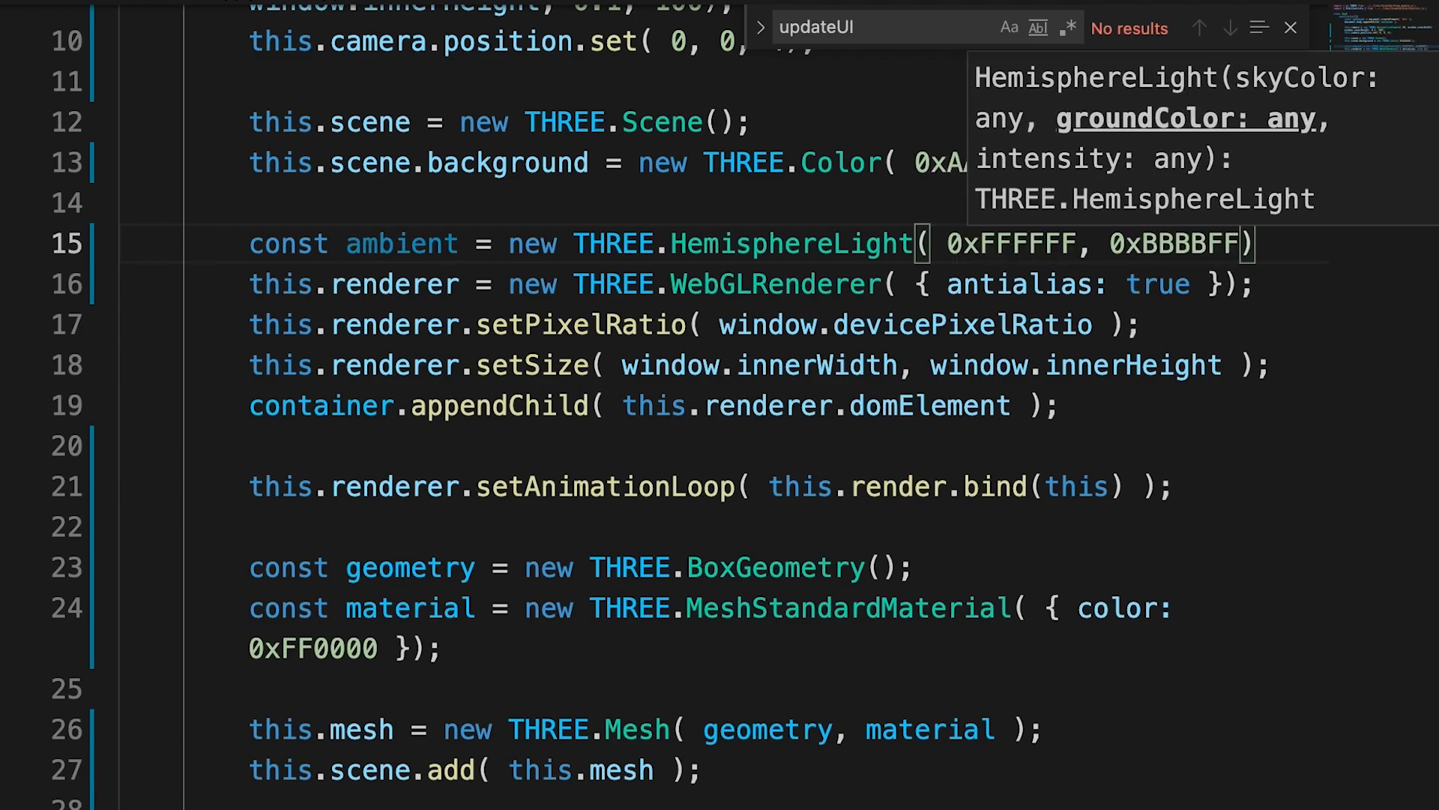
{"action": "type", "text": ", 0.3"}
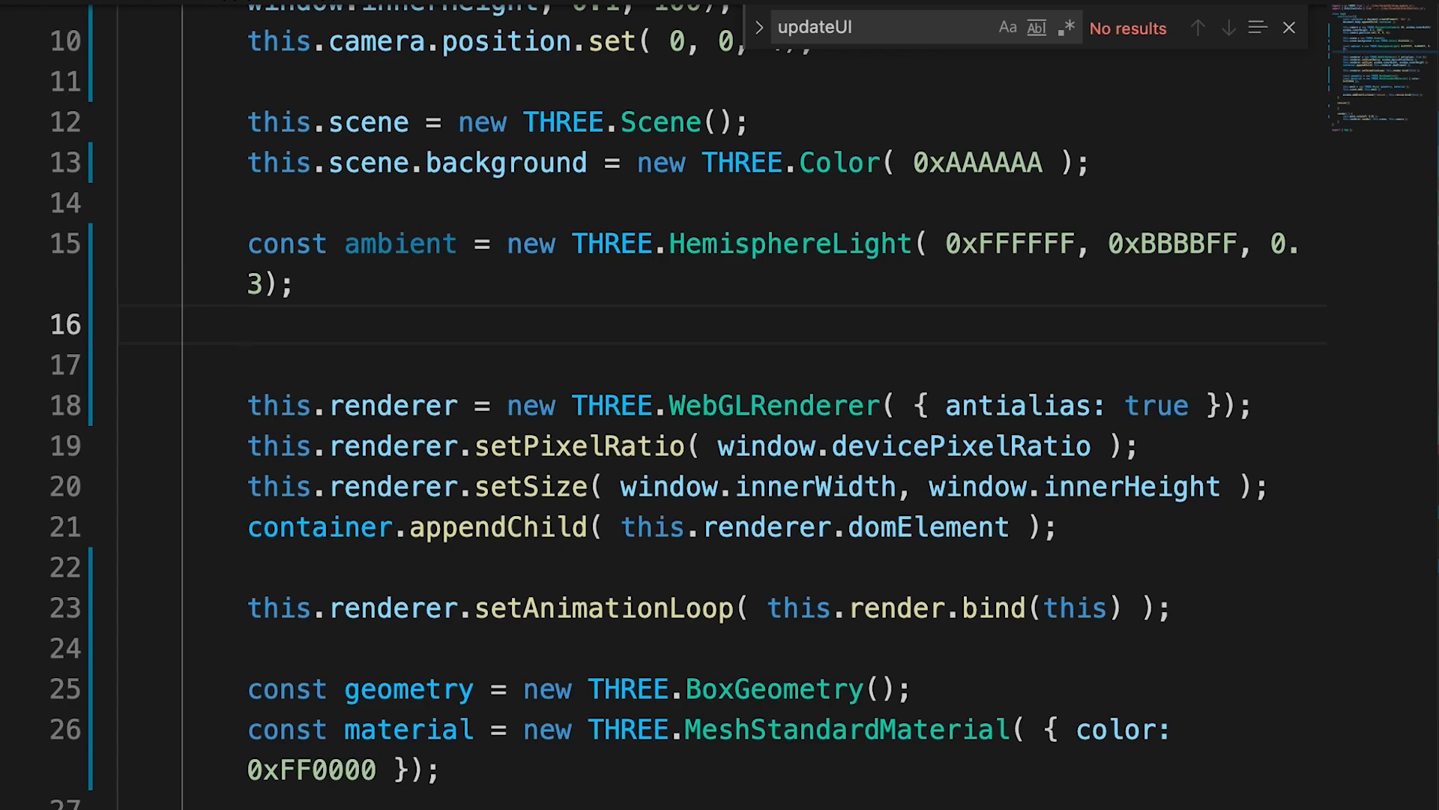
Add the ambient light via this.scene.add(ambient) and start const light = new
{"action": "type", "text": "this."}
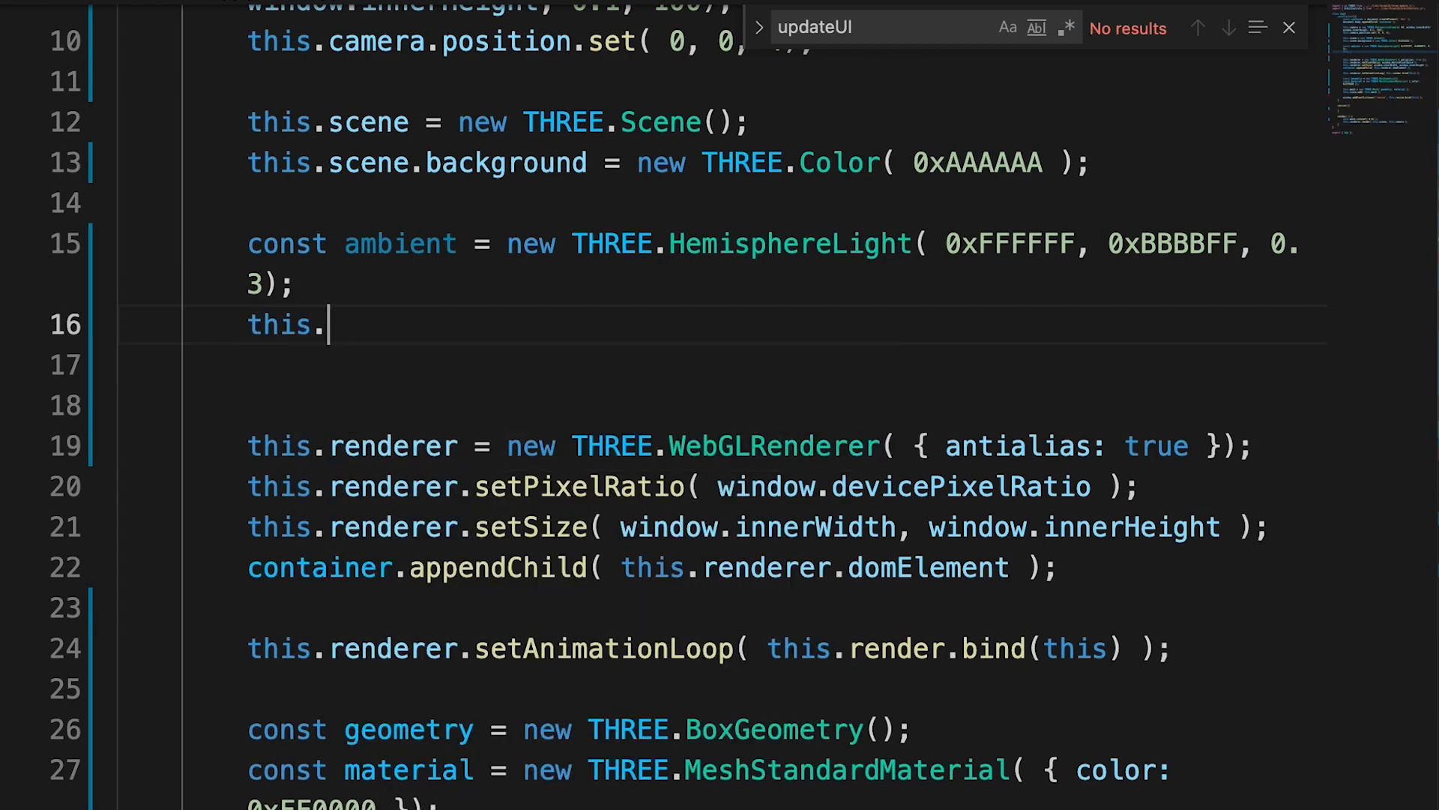
{"action": "type", "text": "scene.add()"}
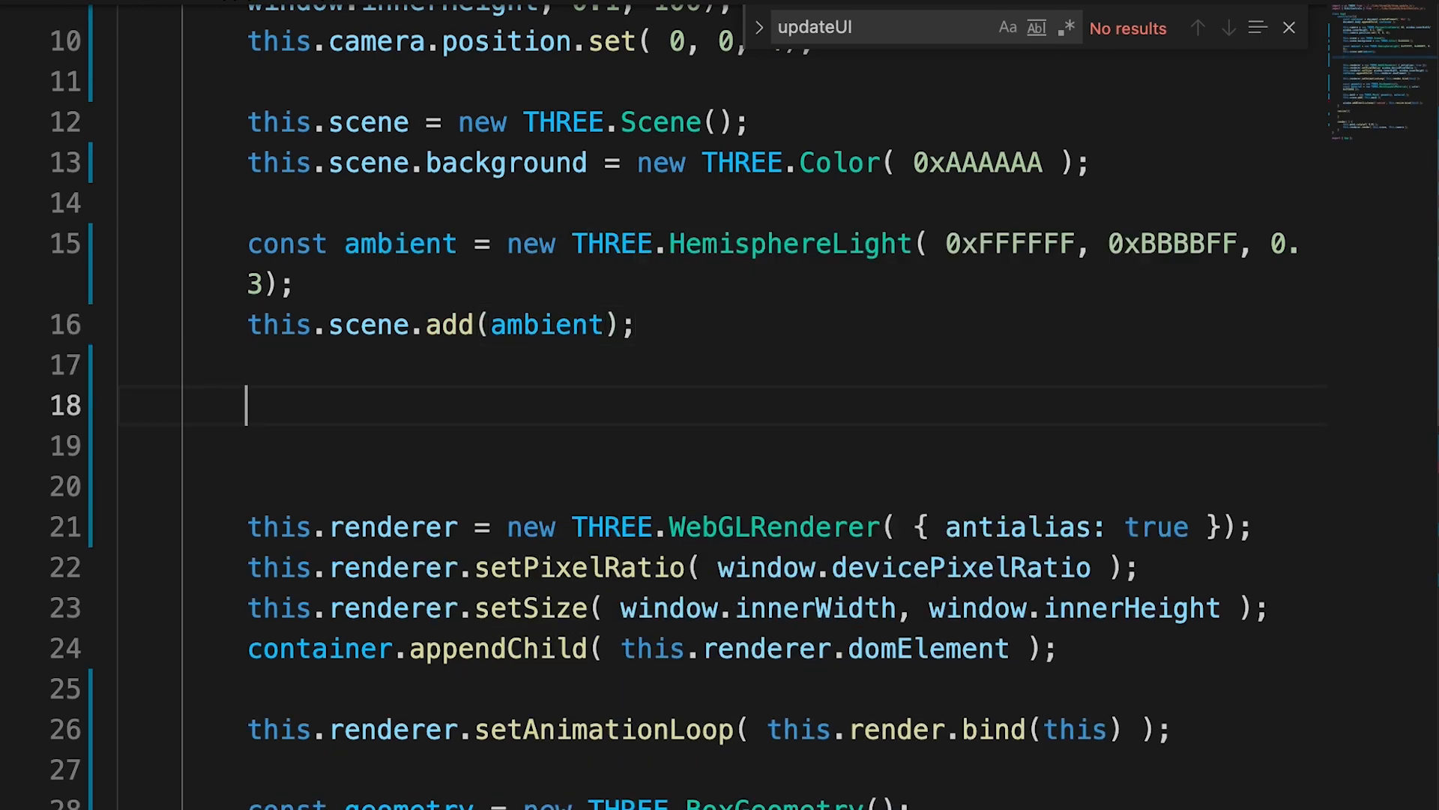
{"action": "type", "text": "const light = new"}
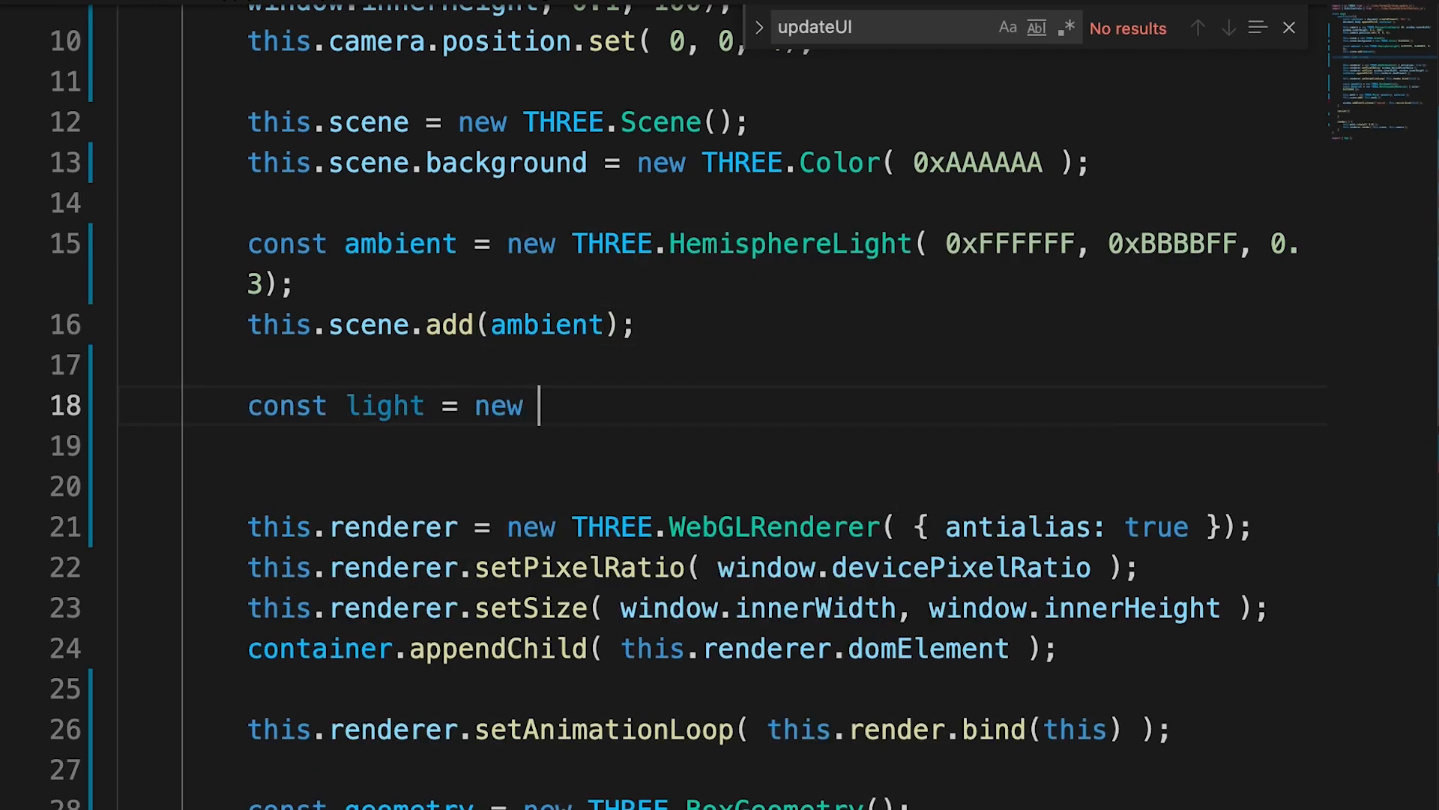
Define a THREE.DirectionalLight, set light.position to (0.2, 1, 1) and add it to the scene
{"action": "type", "text": "THREE.DirectionalLight();"}
{"action": "left_click", "coordinate": [787, 446]}
{"action": "type", "text": "light.position"}
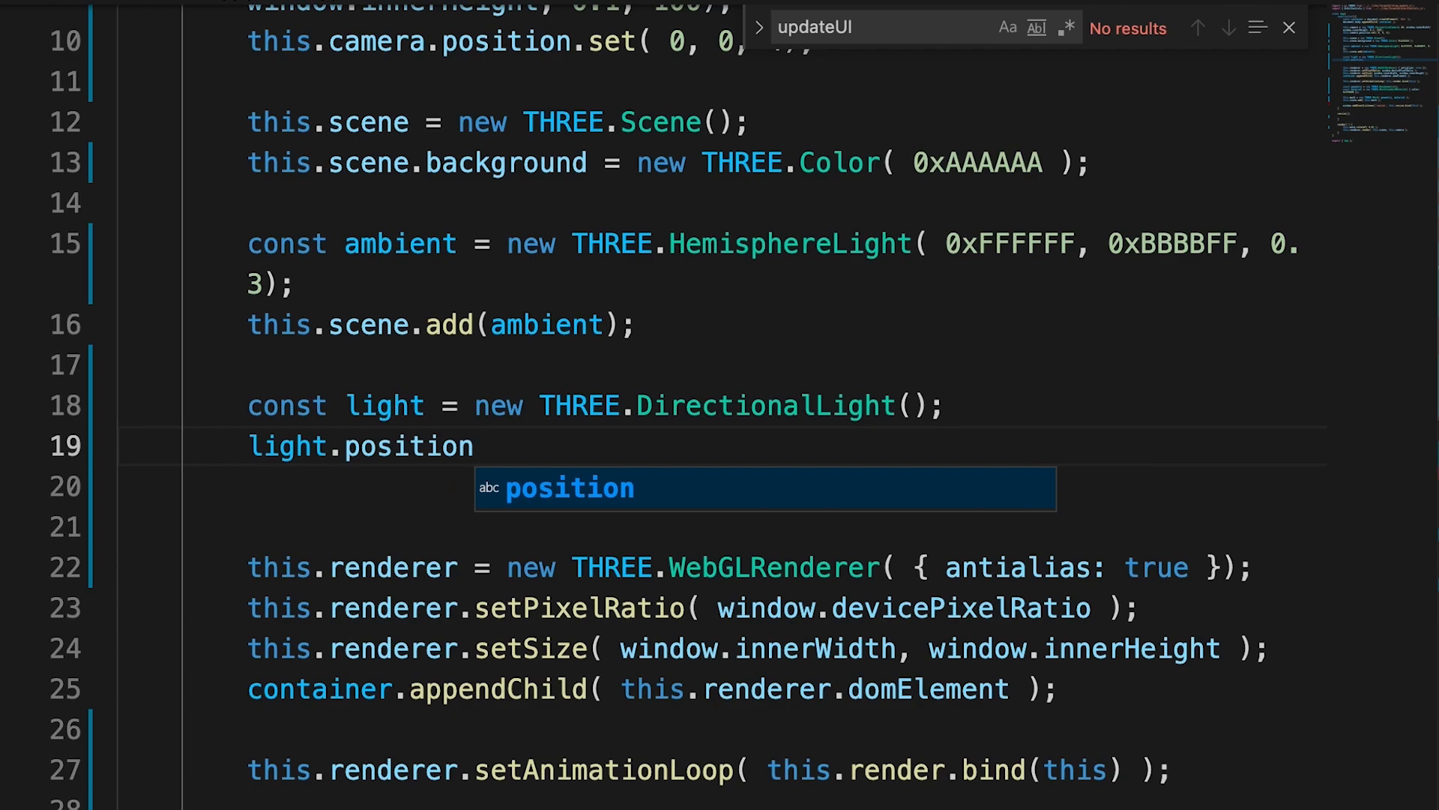
{"action": "type", "text": ".set(0.2"}
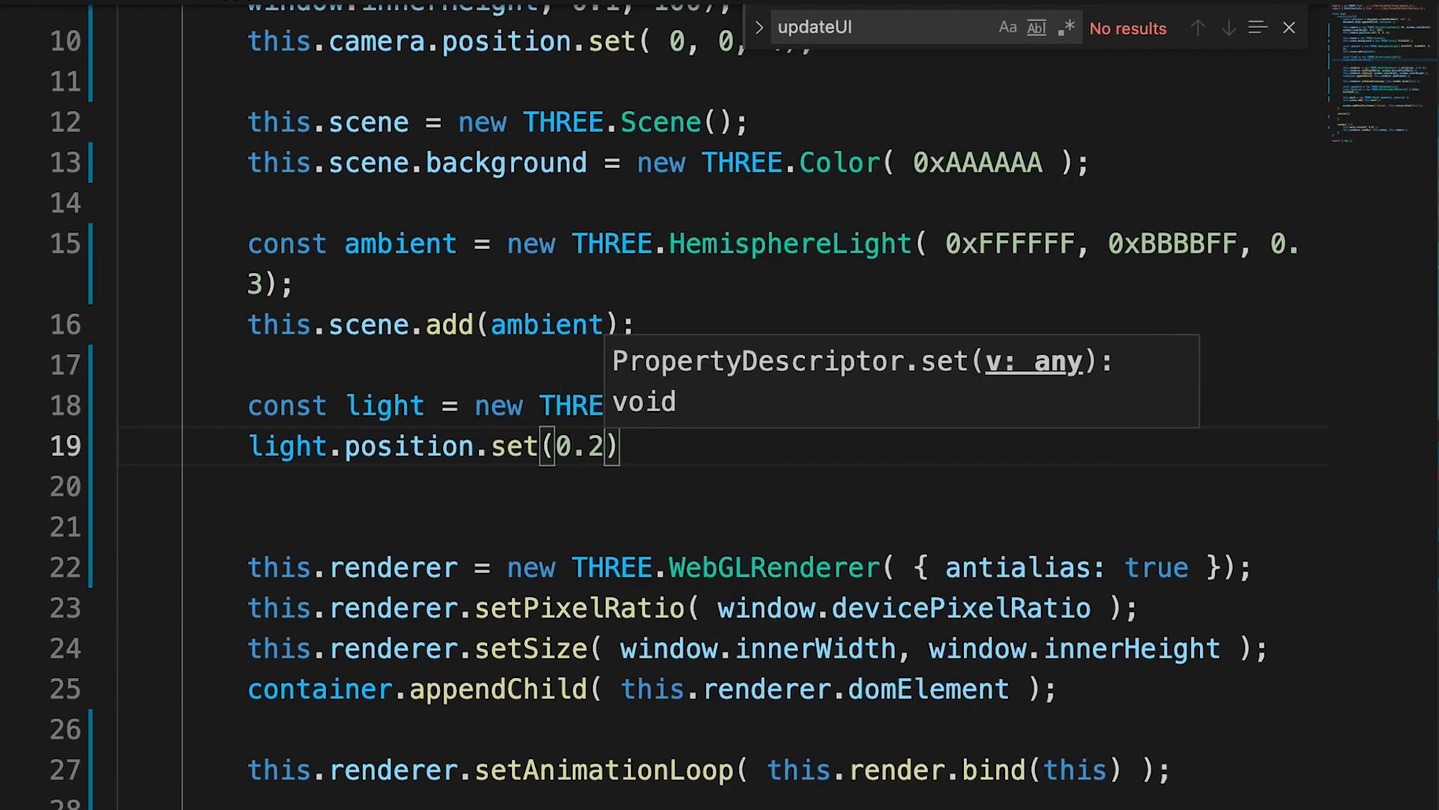
{"action": "type", "text": ", 1, 1);"}
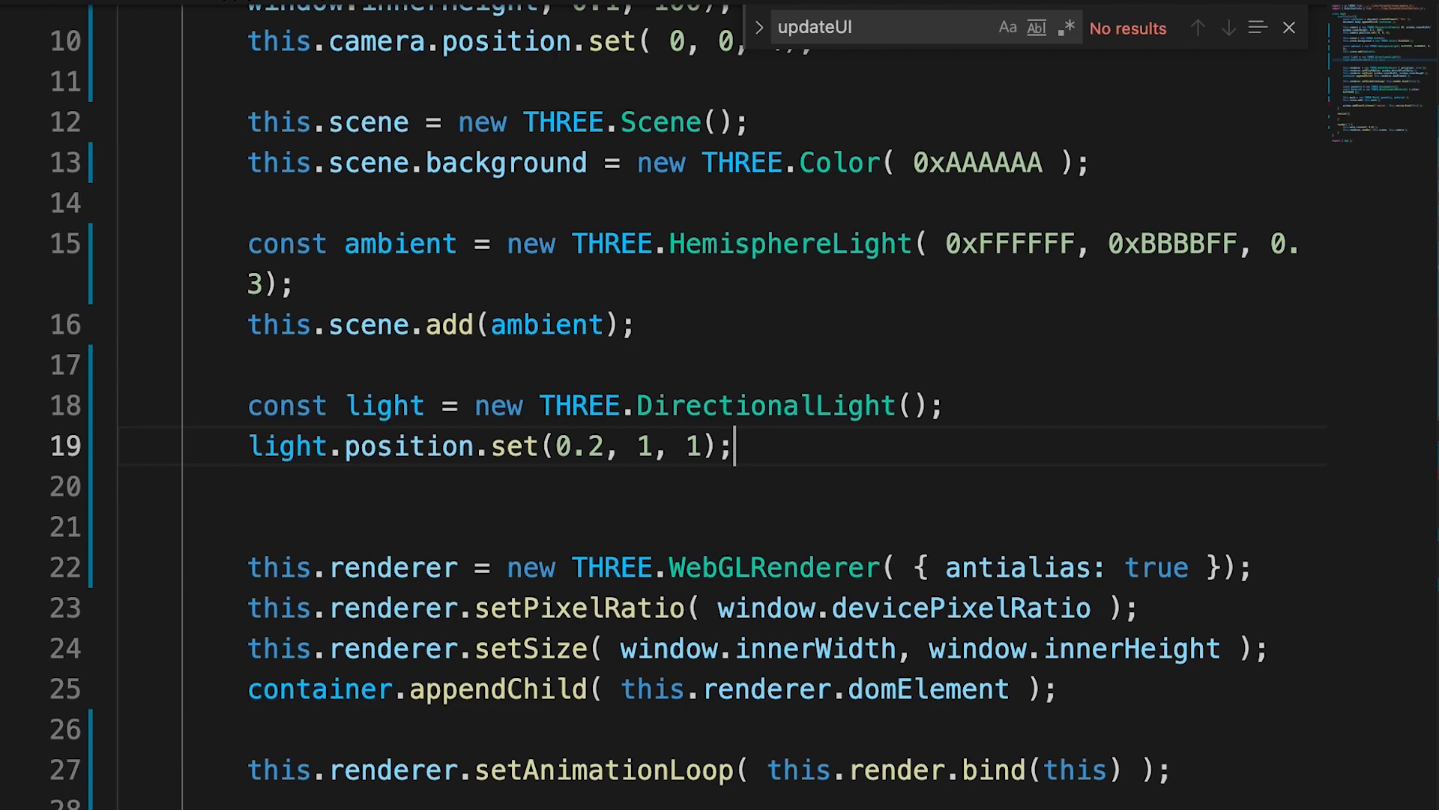
{"action": "type", "text": "this.s"}
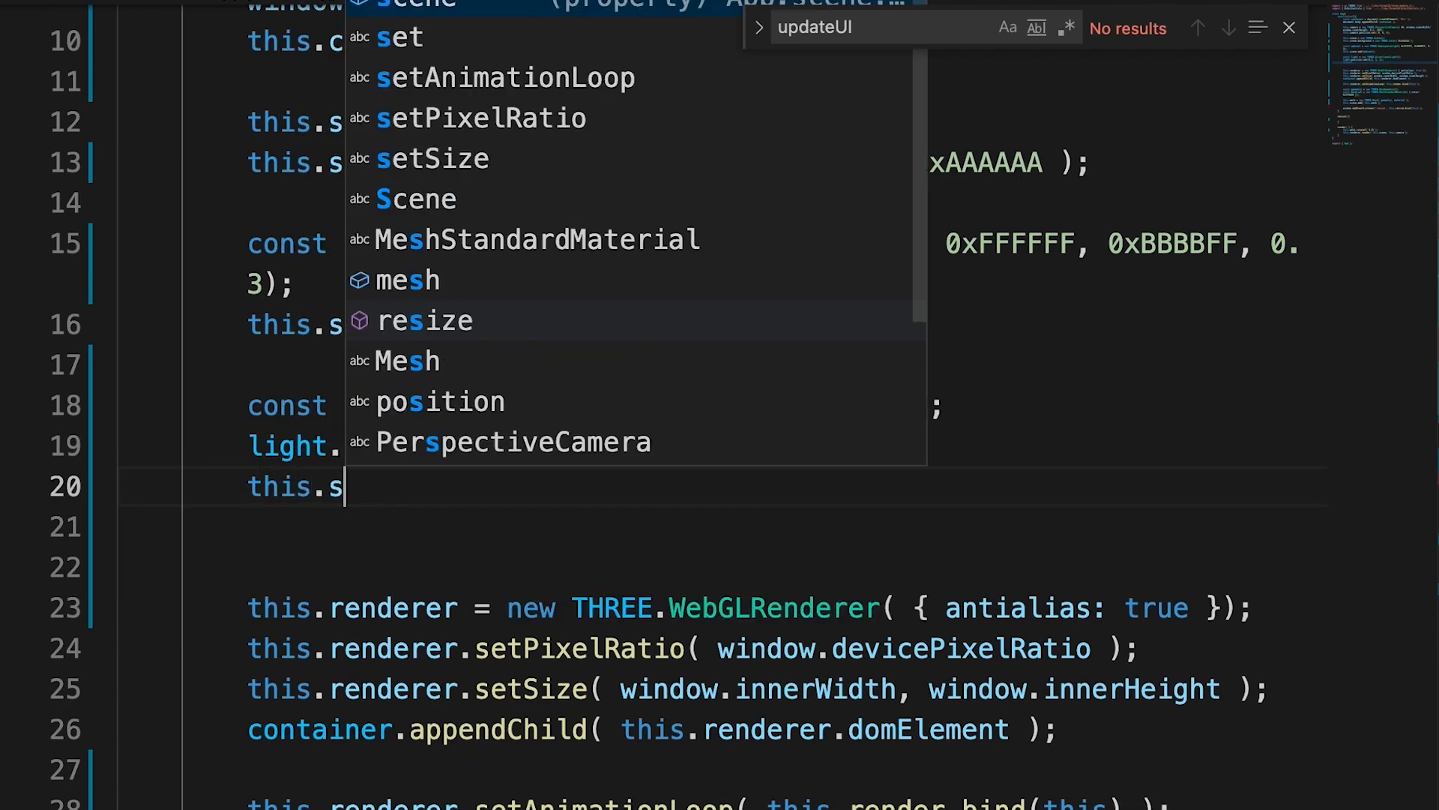
{"action": "type", "text": "li"}
{"action": "type", "text": "const controls ="}
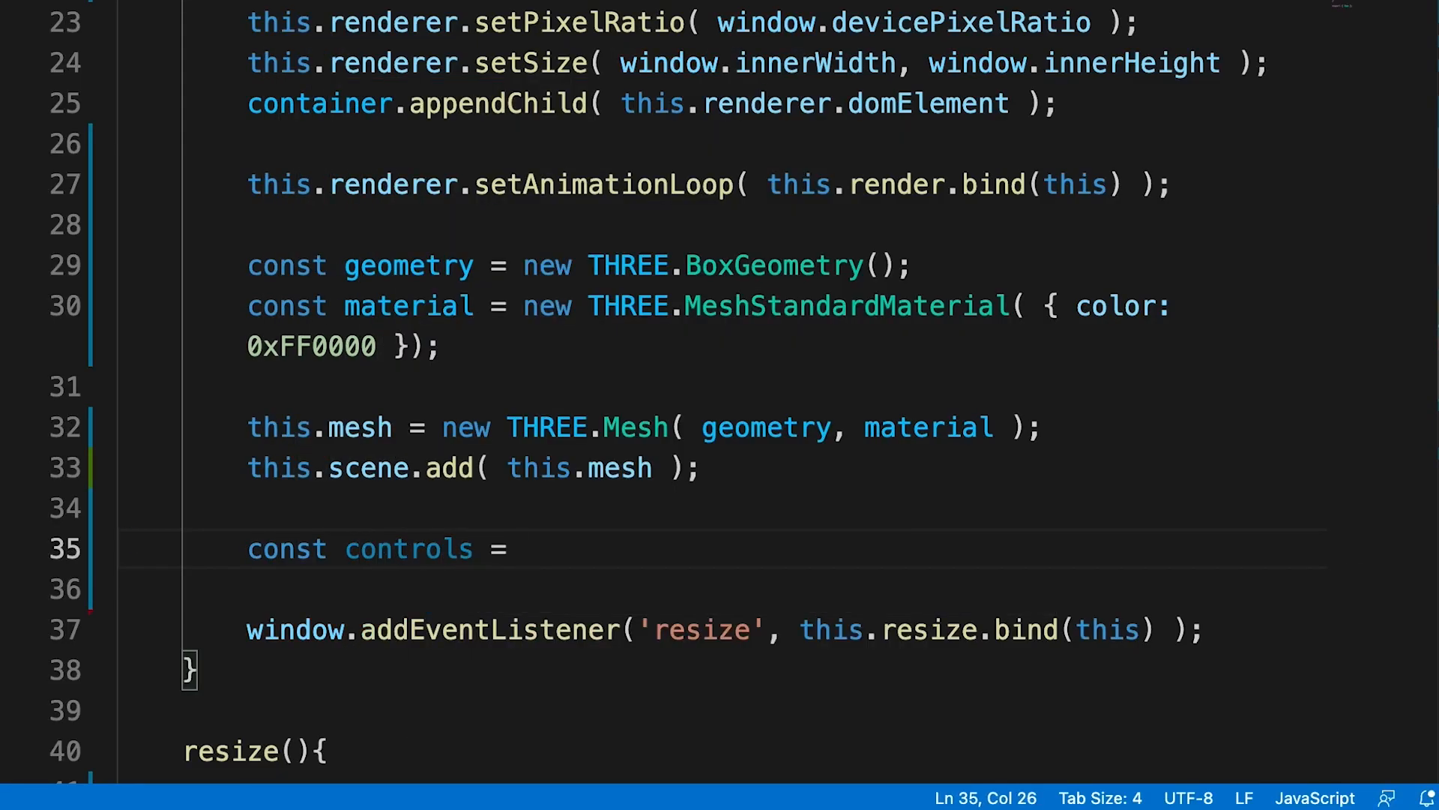
Complete const controls = new OrbitControls( this.camera, this.renderer.domElement );
{"action": "type", "text": "new O"}
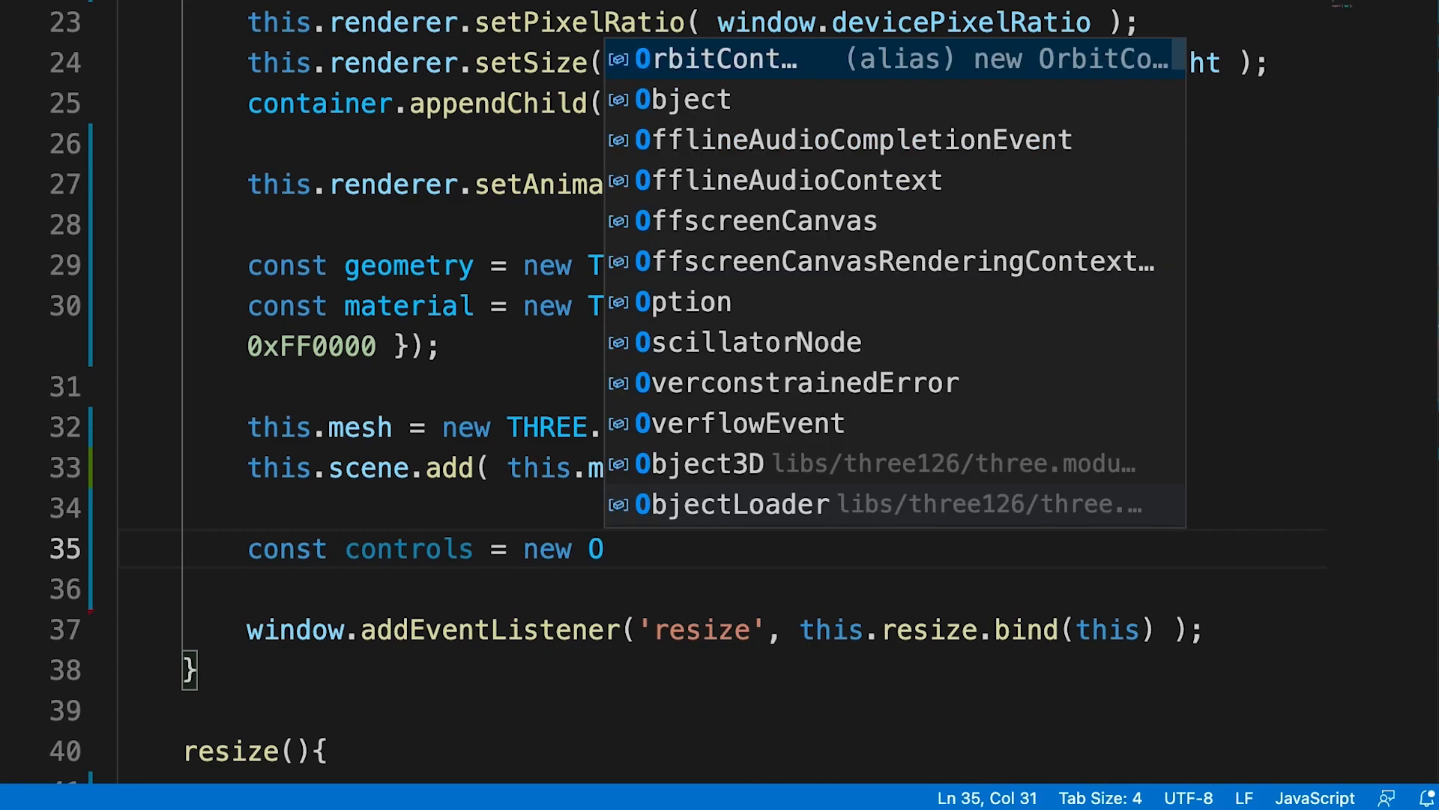
{"action": "type", "text": "OrbitControls( this.c"}
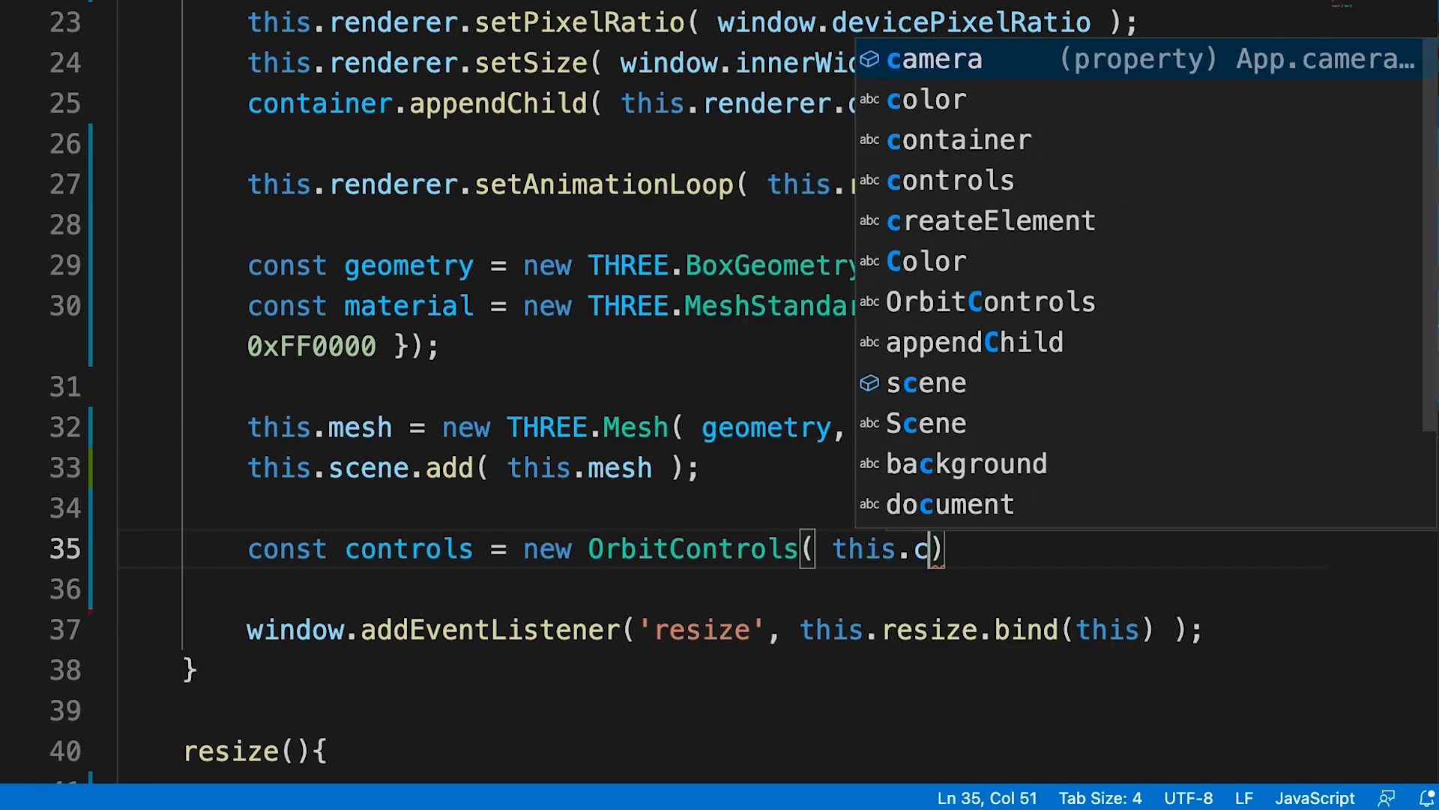
{"action": "type", "text": "amera, this.renderer.domElement"}
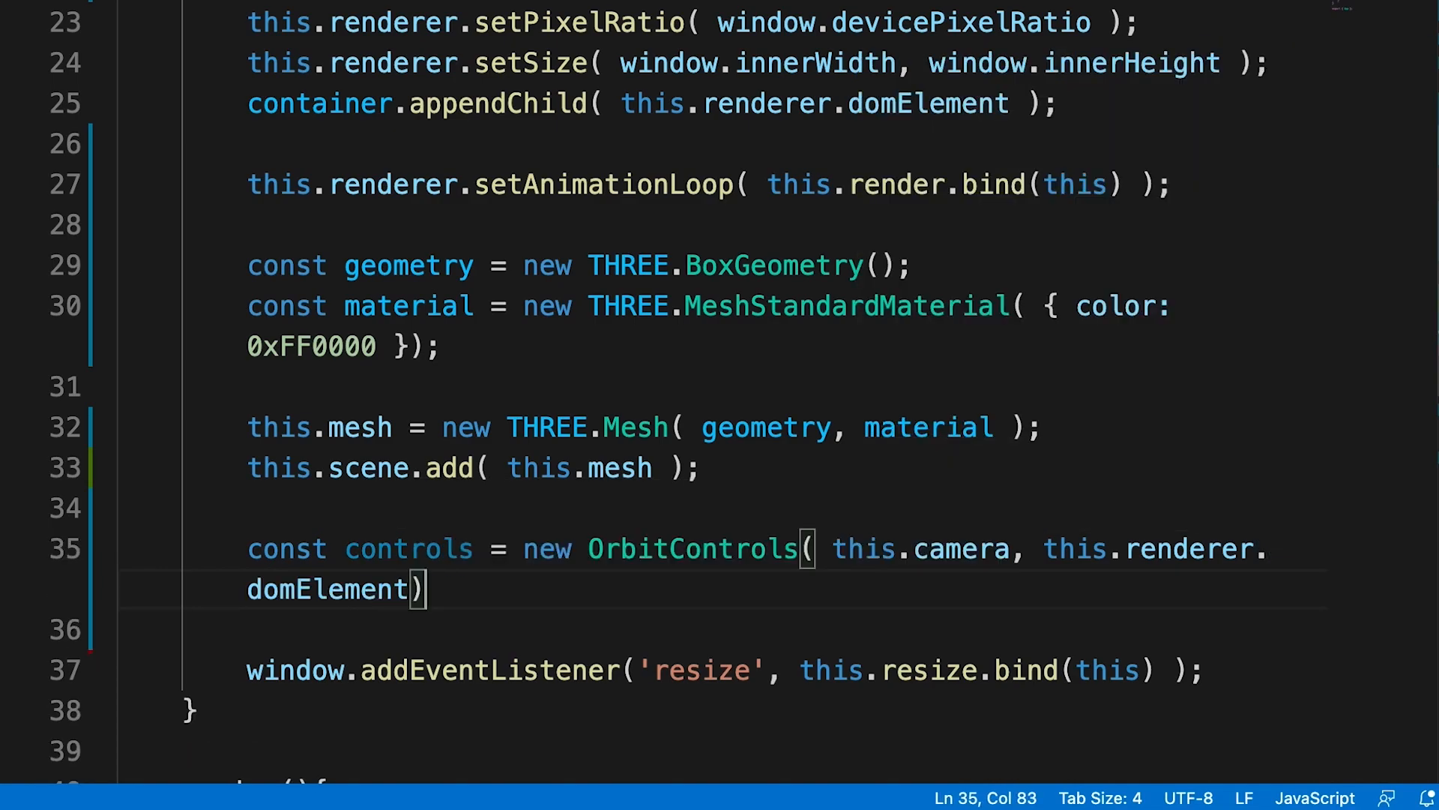
{"action": "type", "text": ";"}
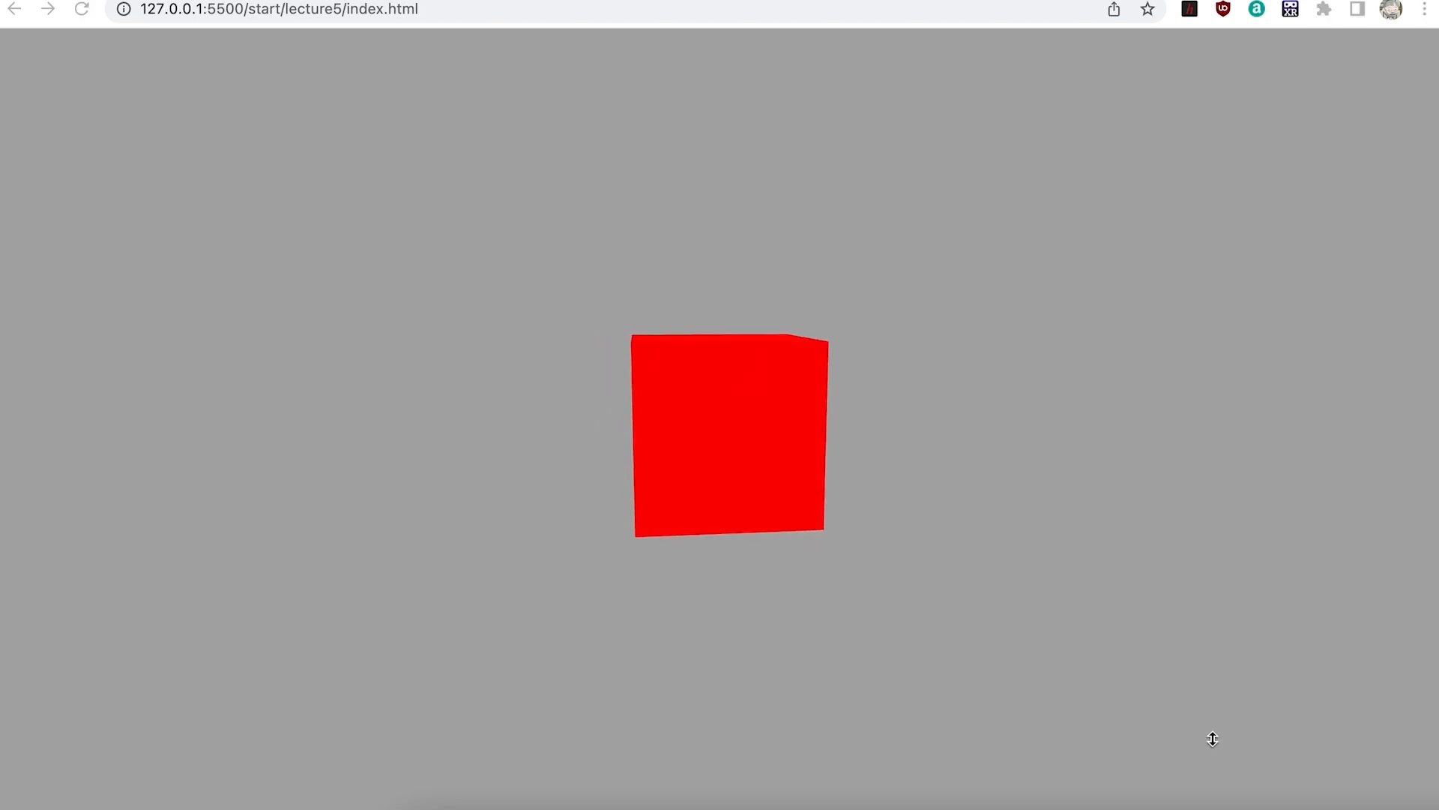
Preview the rendered red cube in Chrome with the developer tools toggled via F12
{"action": "key", "text": "F12"}
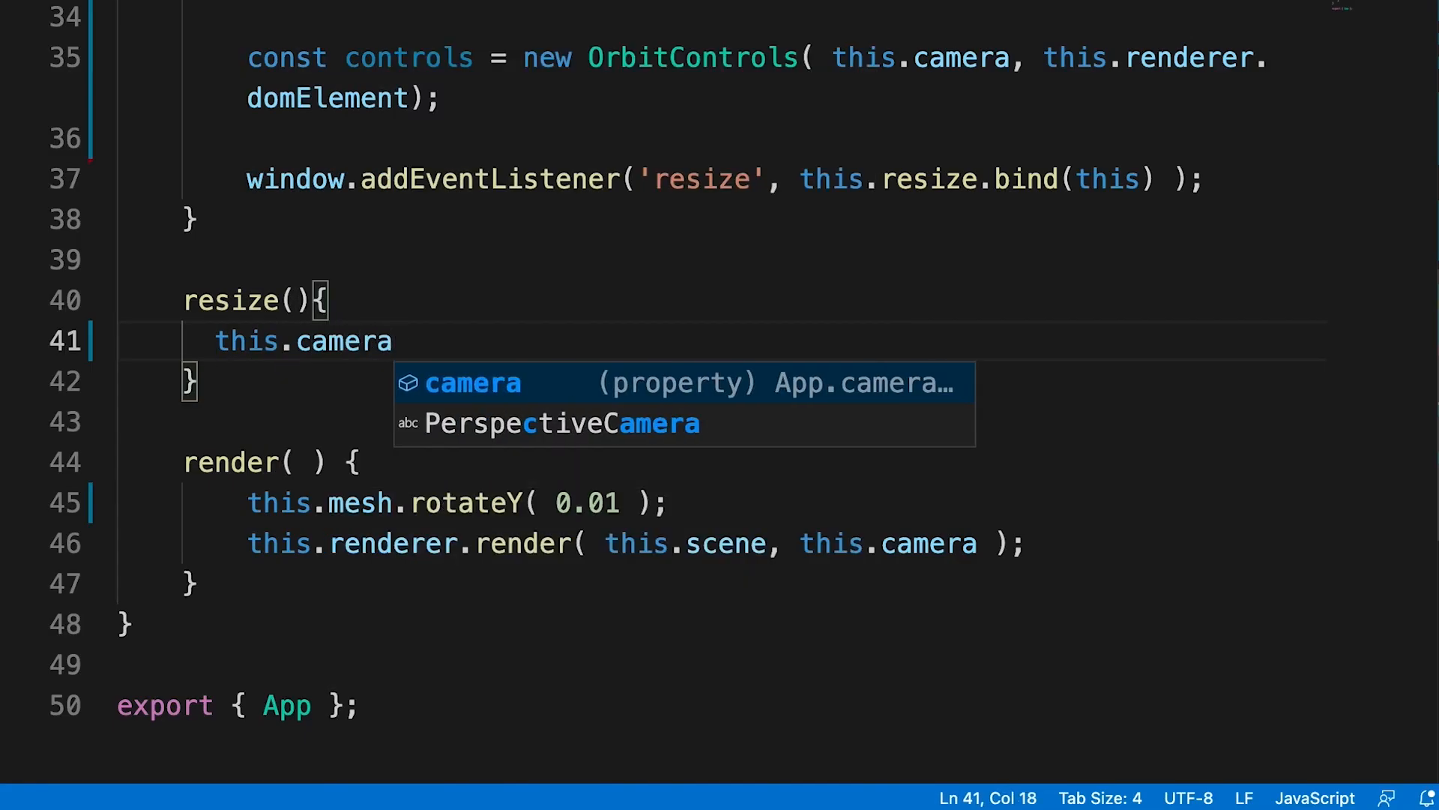
In resize(), set camera.aspect to innerWidth/innerHeight and call updateProjectionMatrix()
{"action": "type", "text": ".aspect = window"}
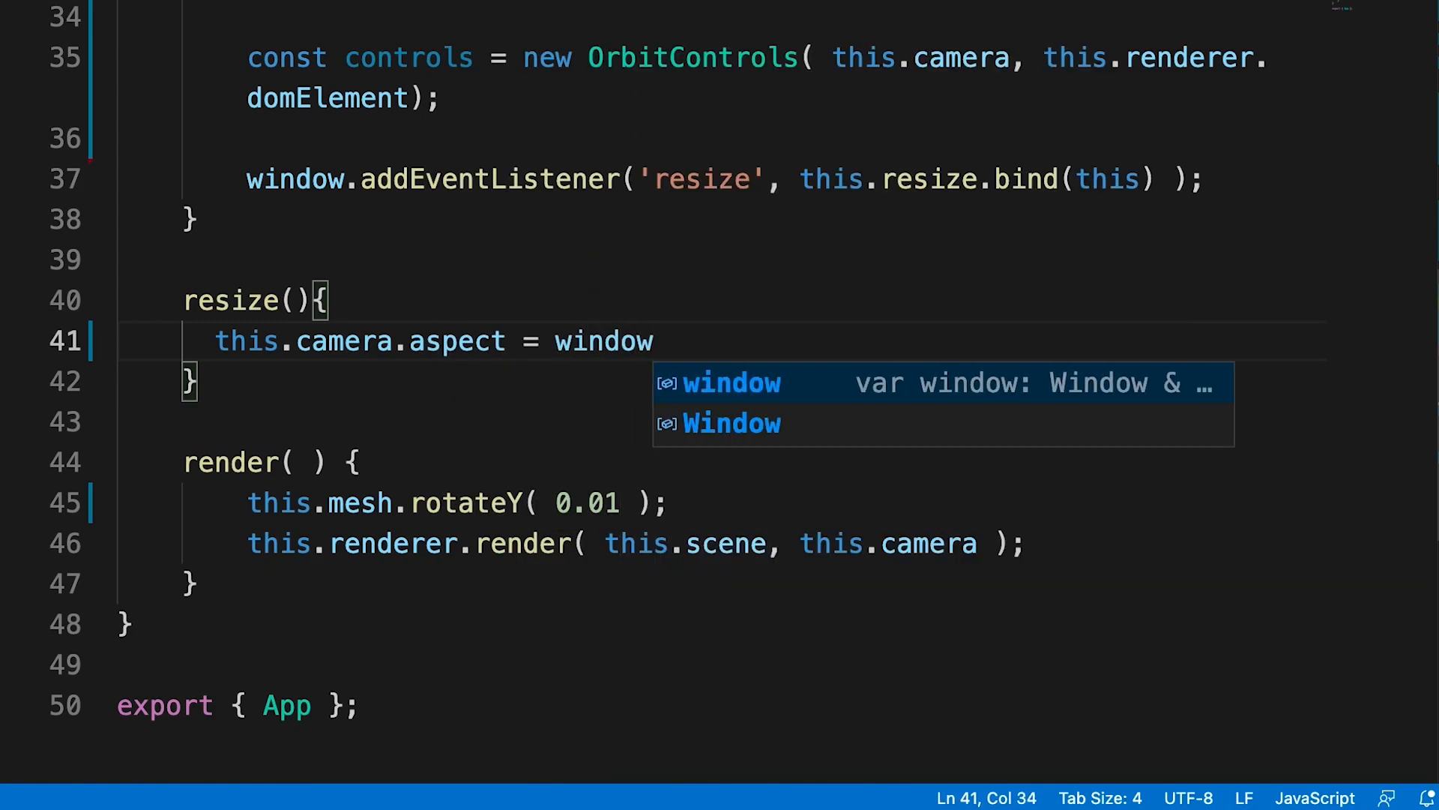
{"action": "type", "text": ".innerWidth / window.innerHeight;"}
{"action": "type", "text": "thi"}
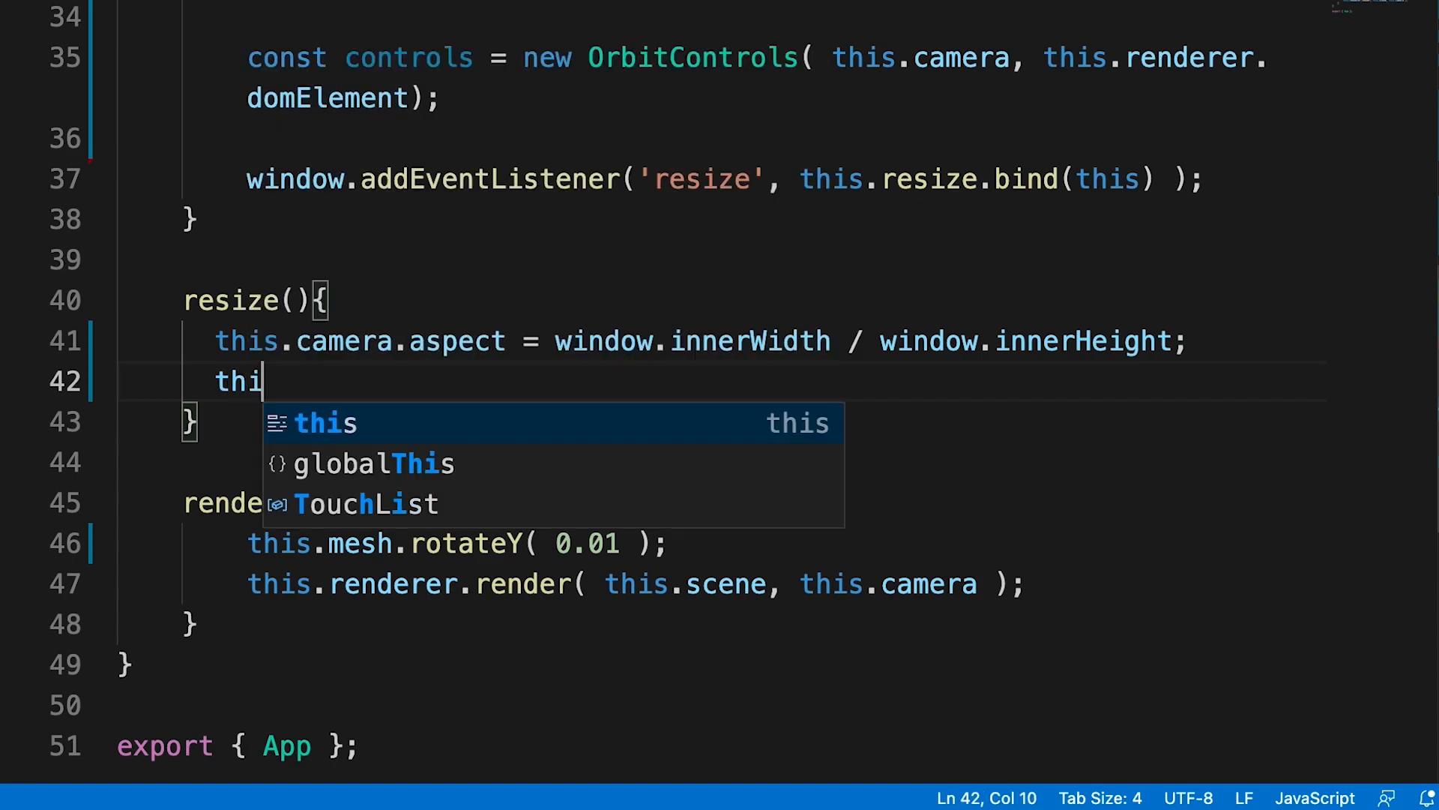
{"action": "type", "text": "s.camera.update"}
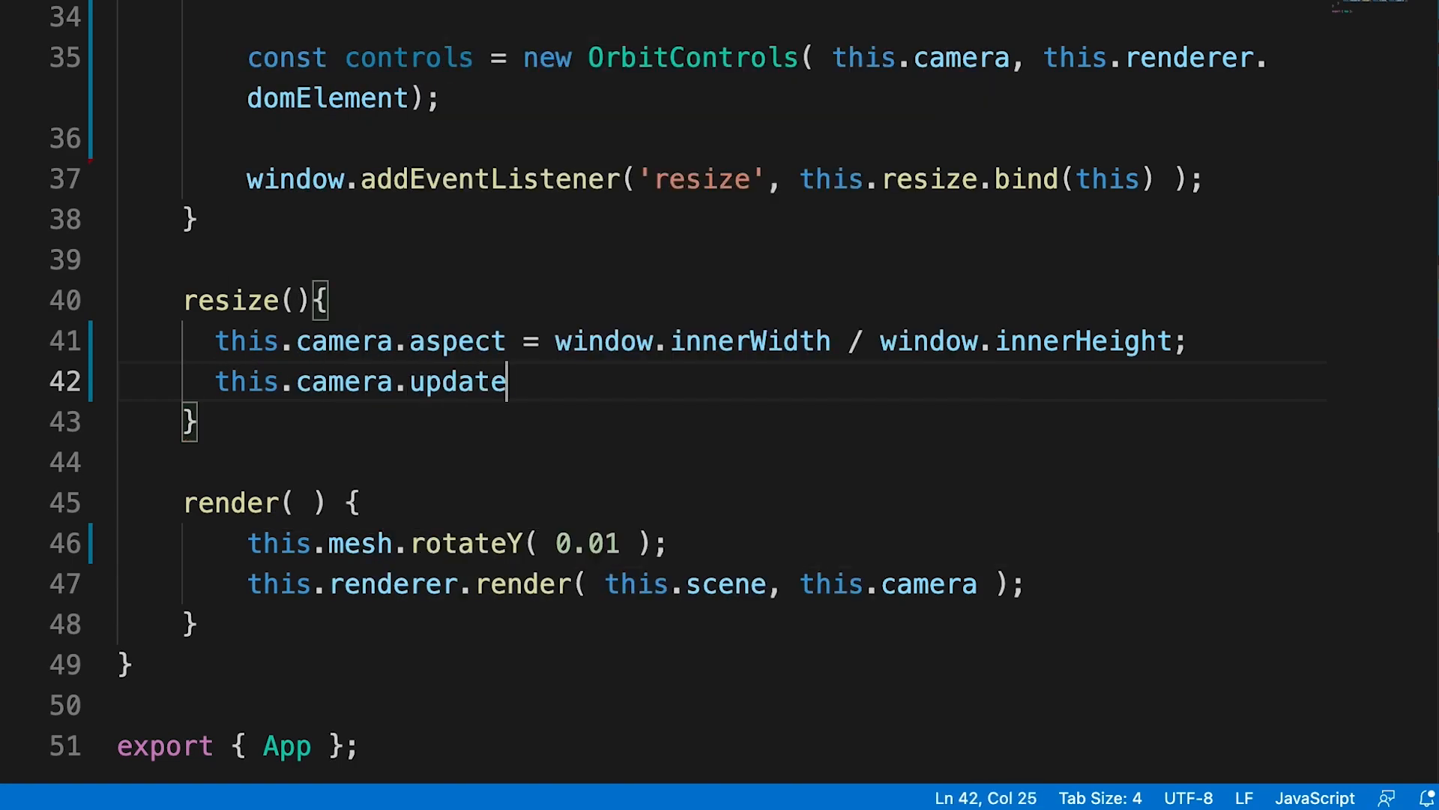
{"action": "type", "text": "ProjectionMatrix()"}
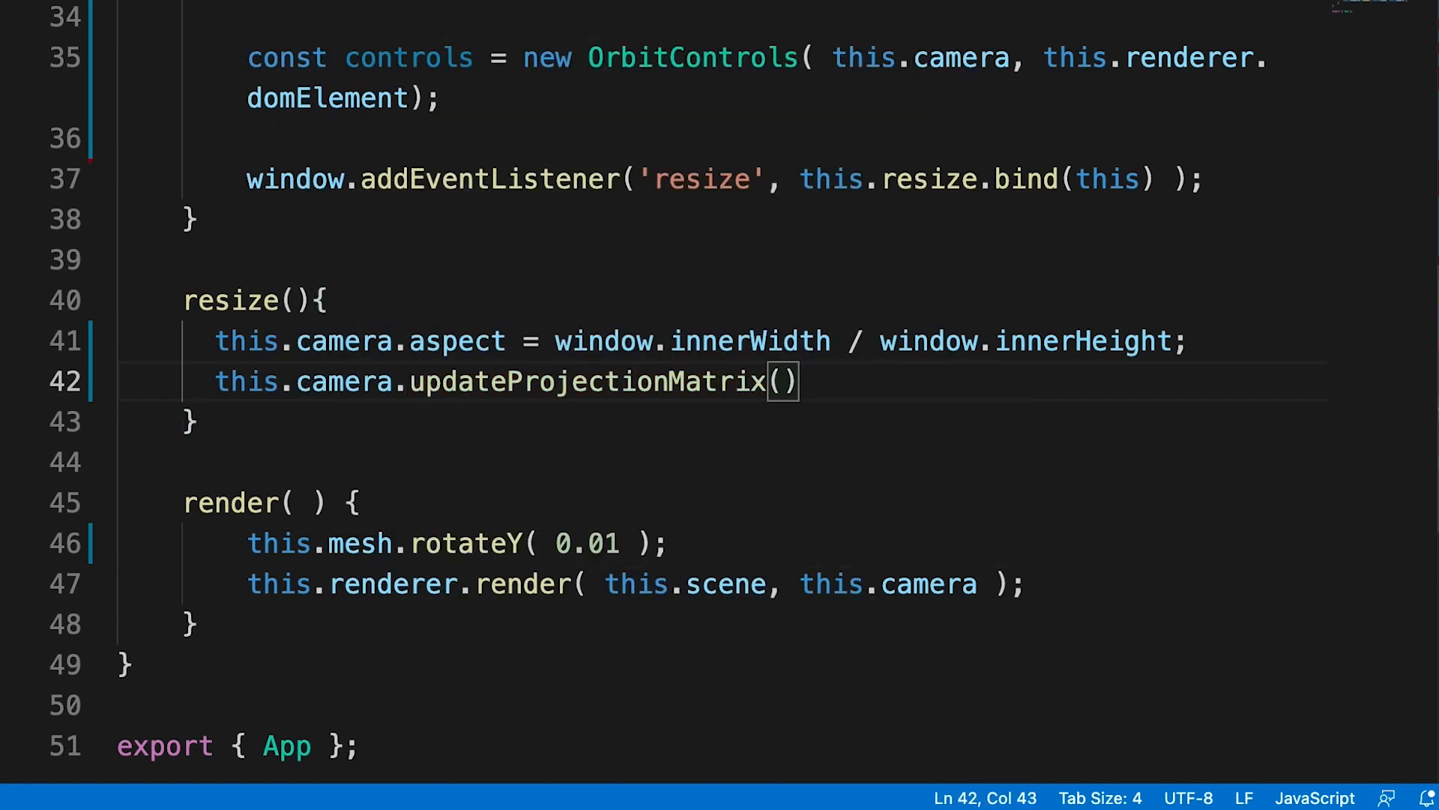
{"action": "type", "text": ";"}
{"action": "type", "text": "this.renderer.setSize( window.innerWidth, window.innerHeight );"}
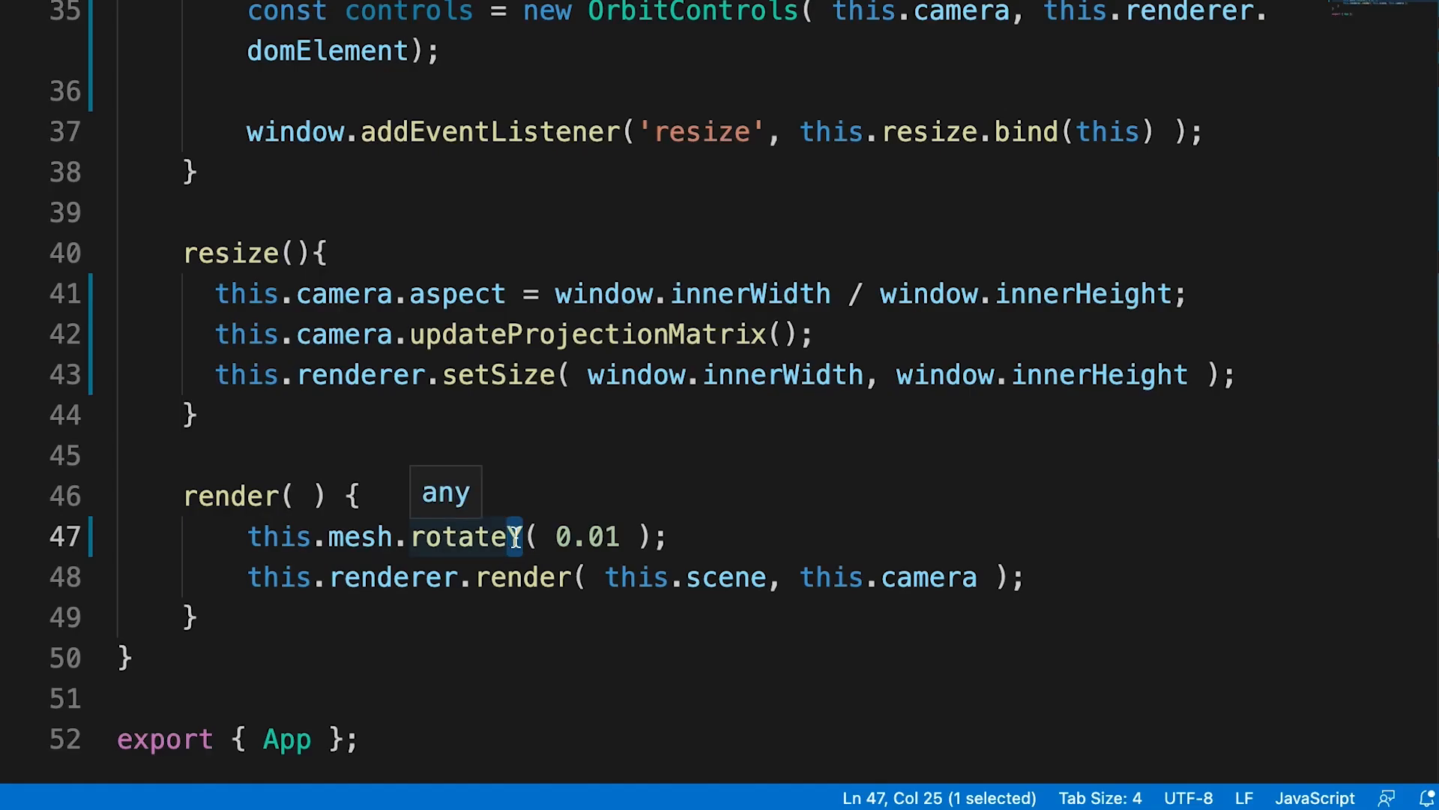
Change the render loop call to this.mesh.rotateX( 0.01 )
{"action": "type", "text": "X"}
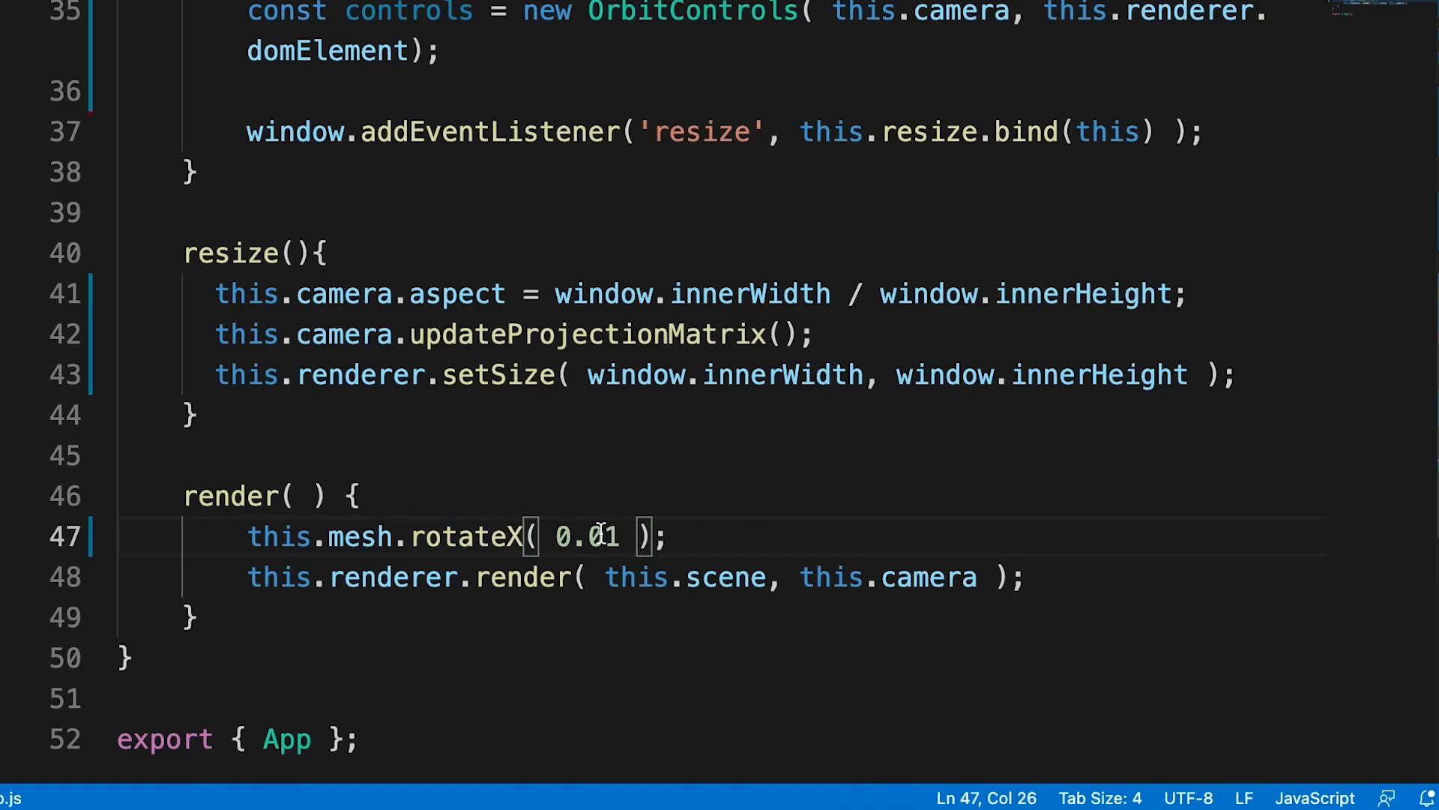